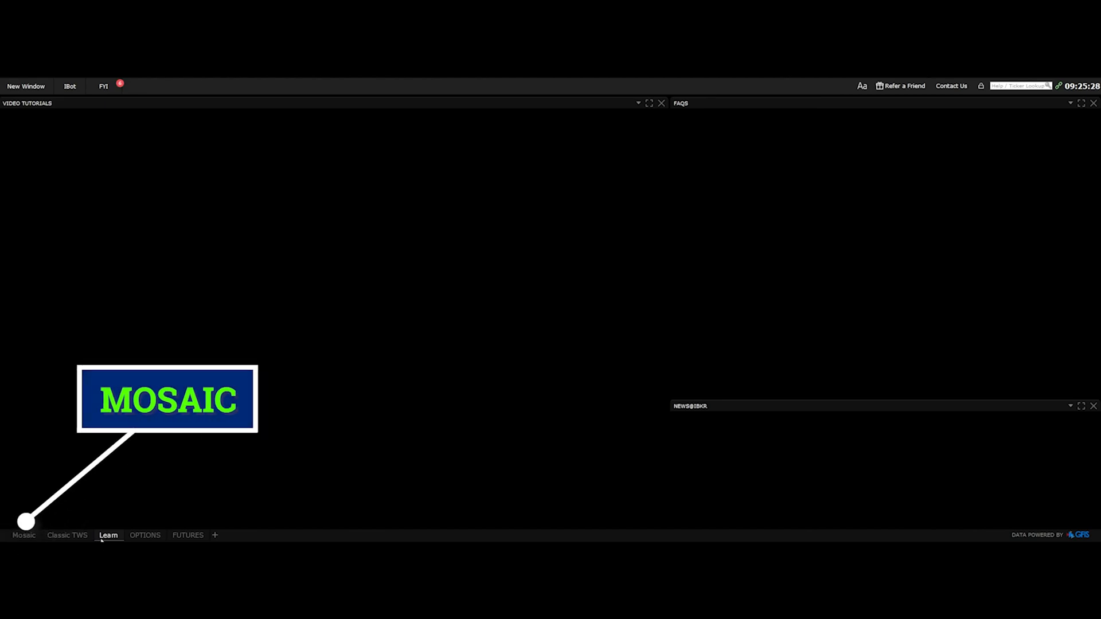
{"action": "mouse_move", "coordinate": [228, 479]}
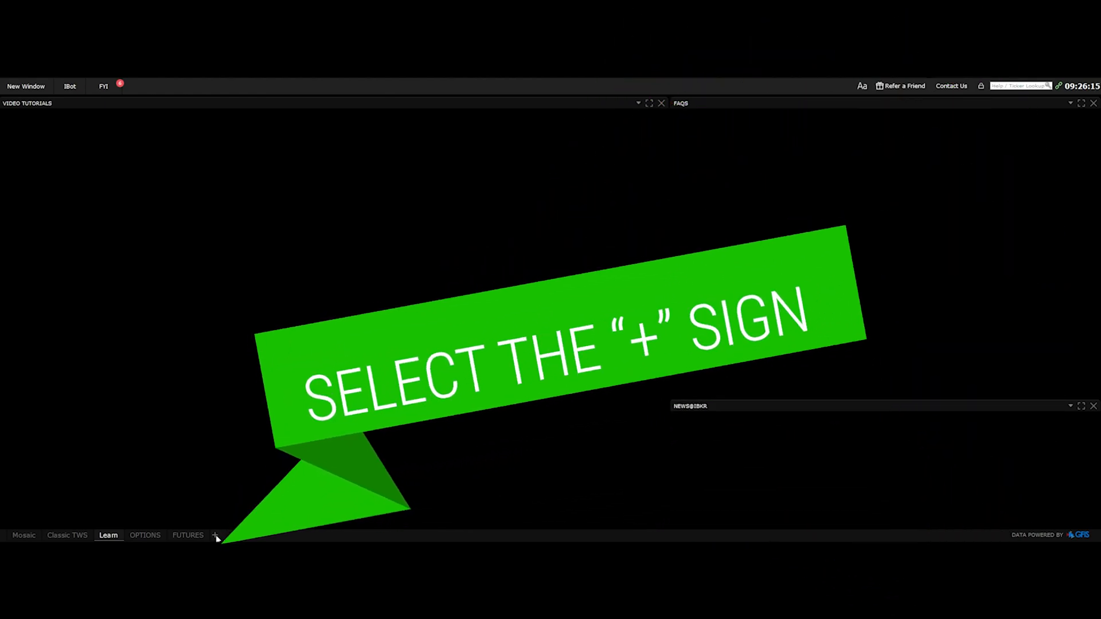
Start a new custom layout tab and begin entering its name
{"action": "left_click", "coordinate": [215, 535]}
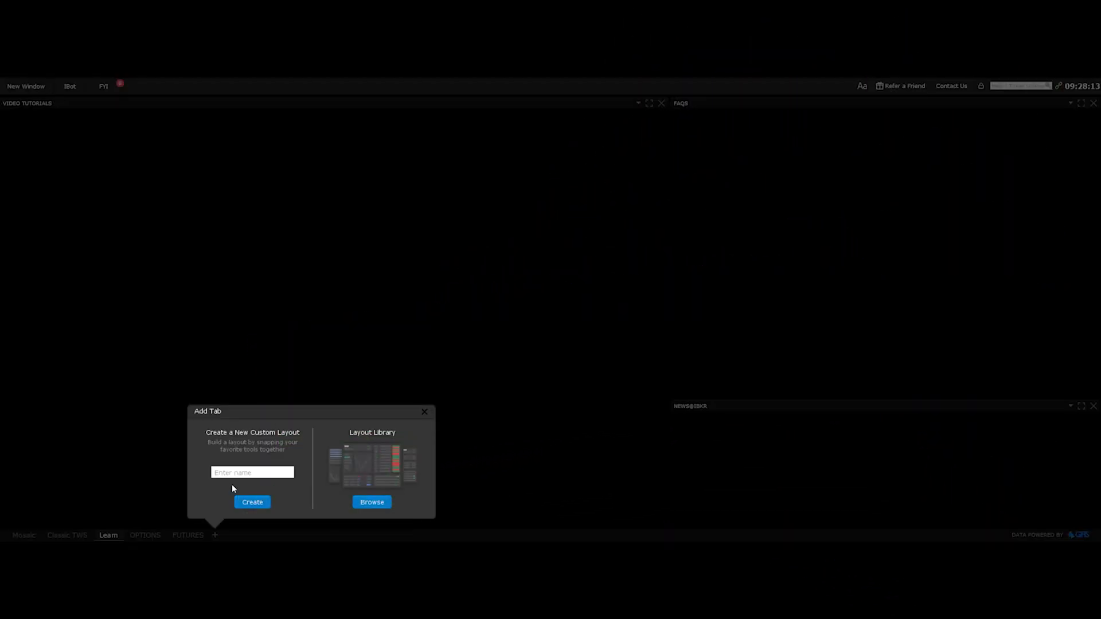
{"action": "mouse_move", "coordinate": [242, 457]}
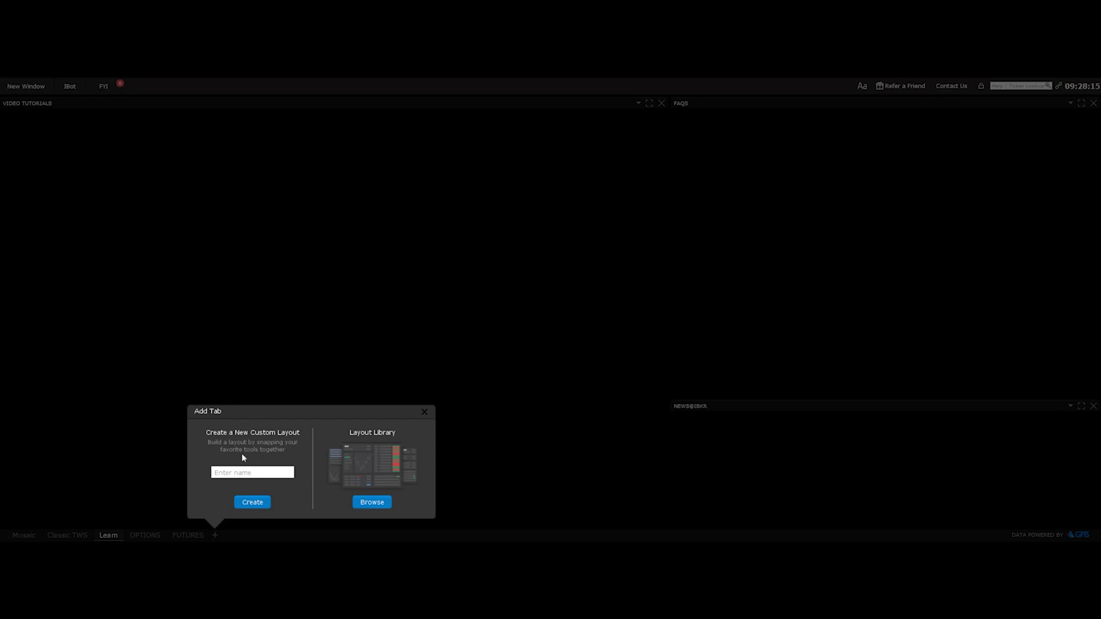
{"action": "mouse_move", "coordinate": [374, 443]}
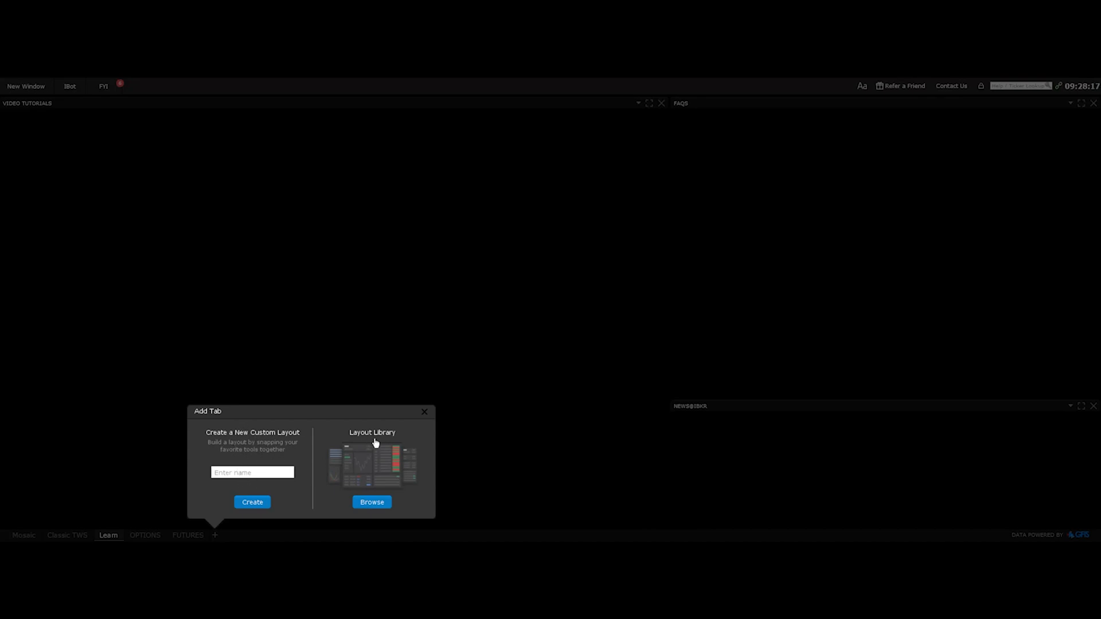
{"action": "mouse_move", "coordinate": [394, 465]}
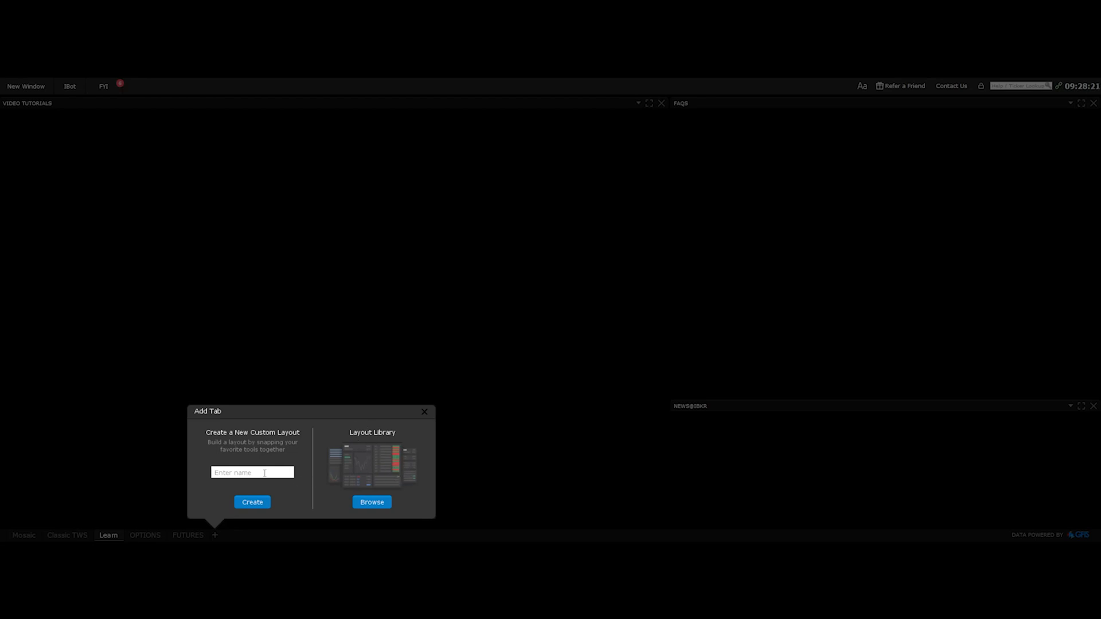
{"action": "type", "text": "M"}
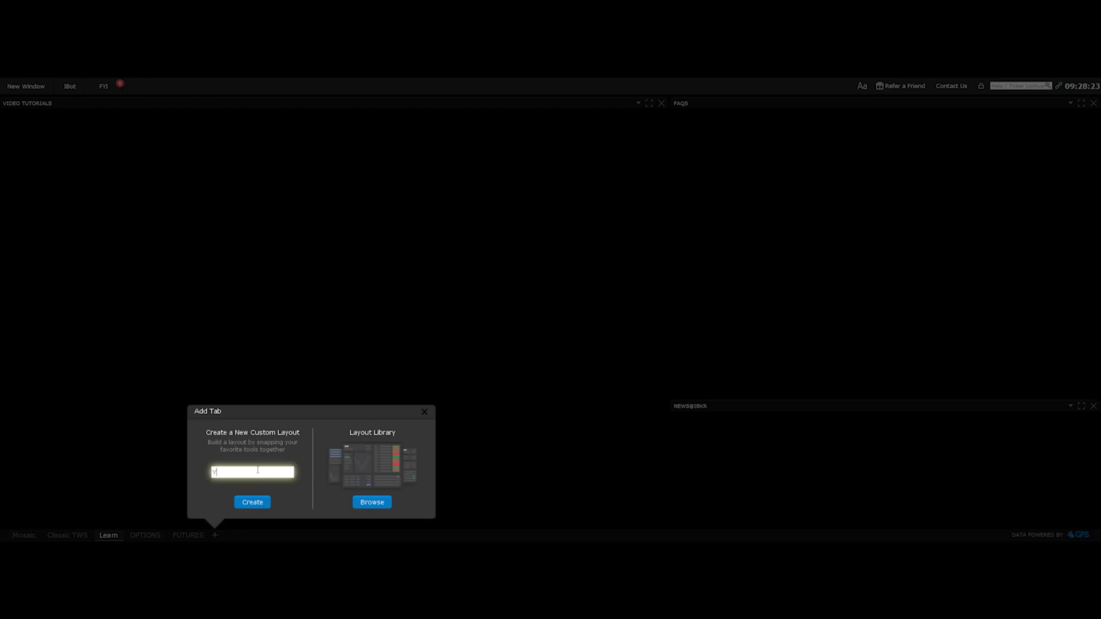
Create the empty custom layout tab named 'YouTube'
{"action": "type", "text": "YouTube"}
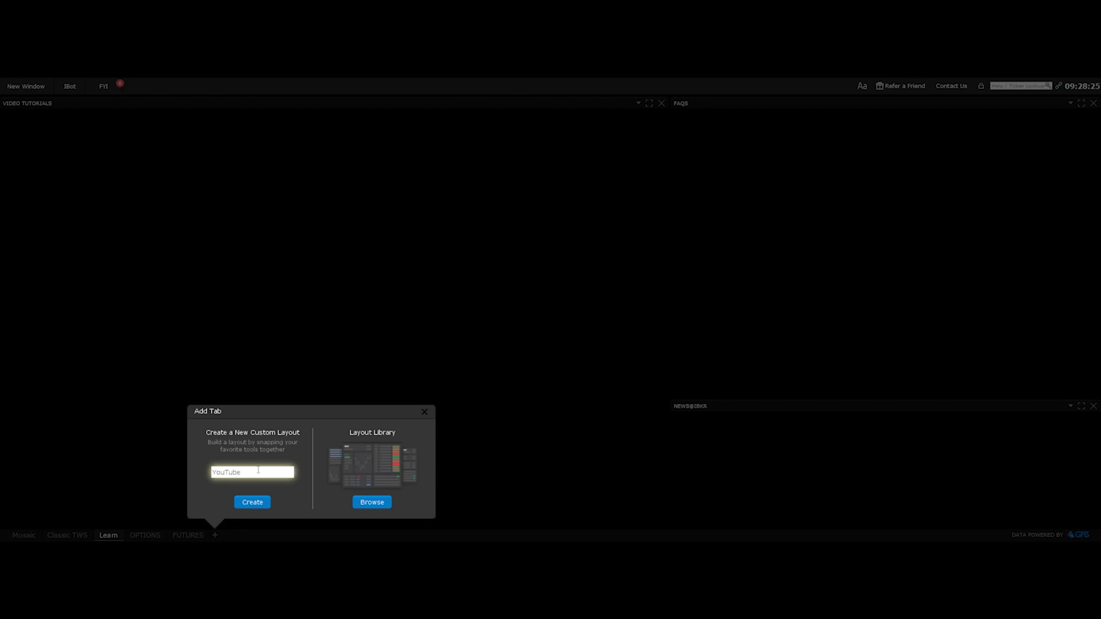
{"action": "left_click", "coordinate": [252, 502]}
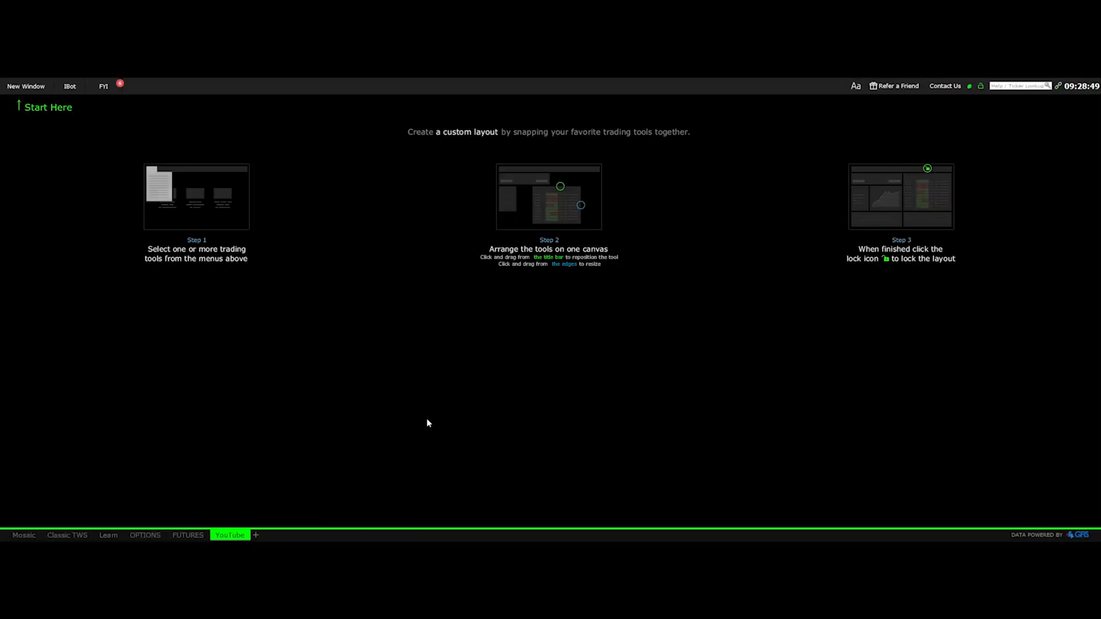
{"action": "mouse_move", "coordinate": [736, 160]}
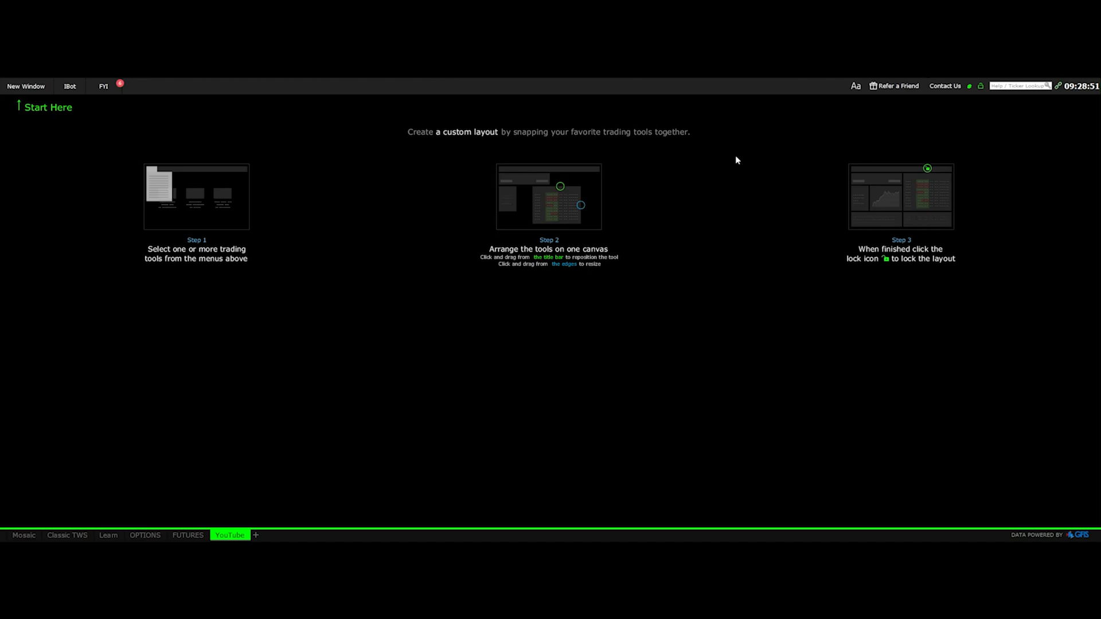
{"action": "mouse_move", "coordinate": [572, 314]}
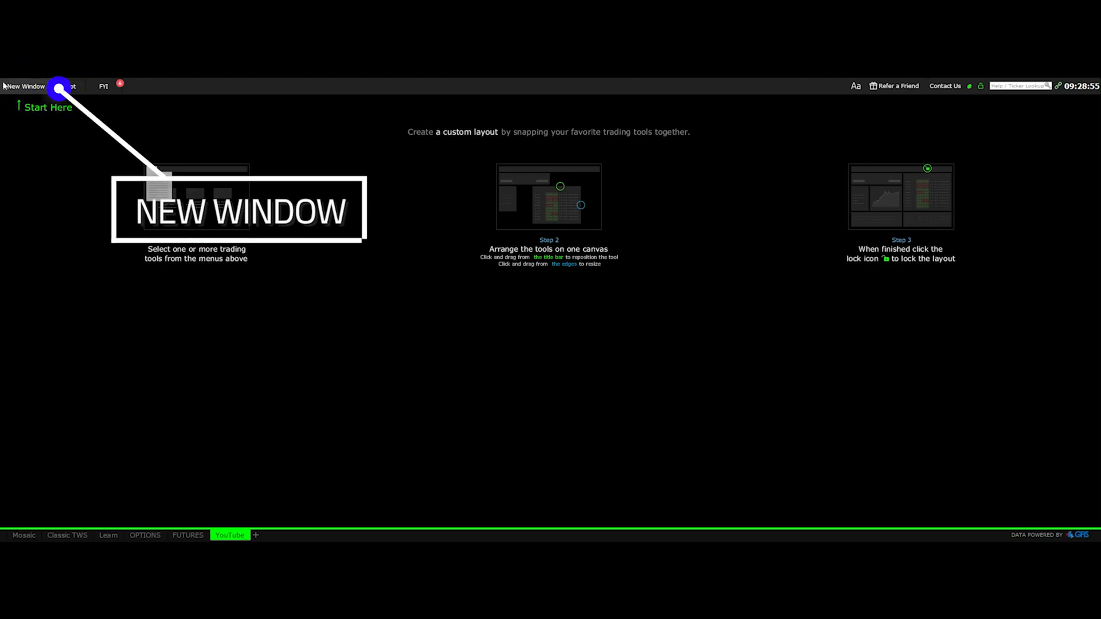
Bring up the New Window list of trading tools over the empty YouTube layout
{"action": "left_click", "coordinate": [25, 86]}
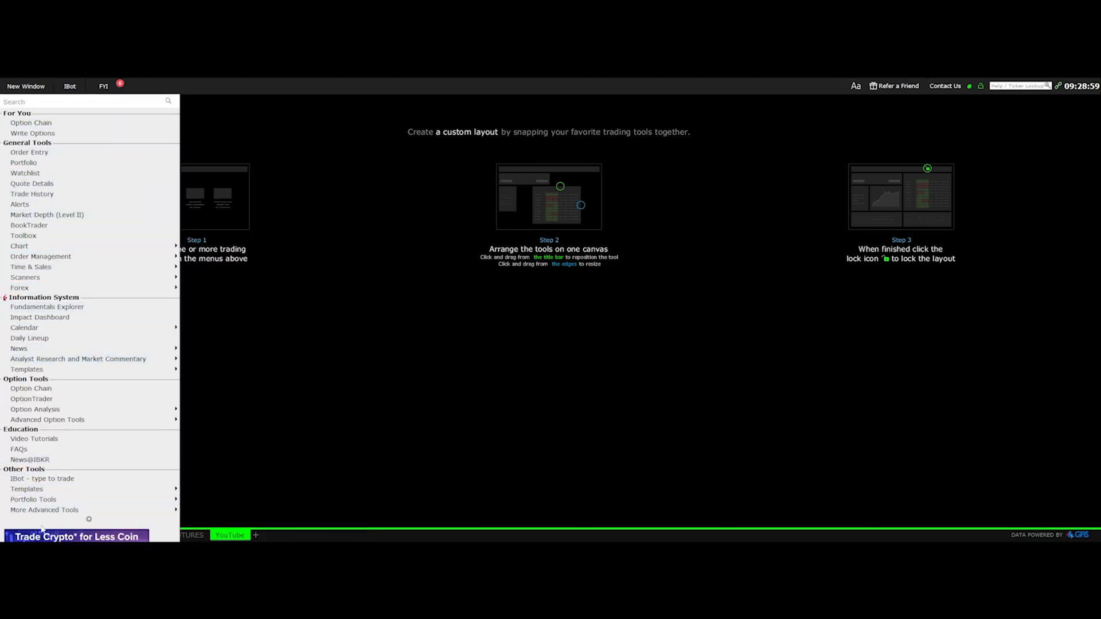
{"action": "mouse_move", "coordinate": [30, 267]}
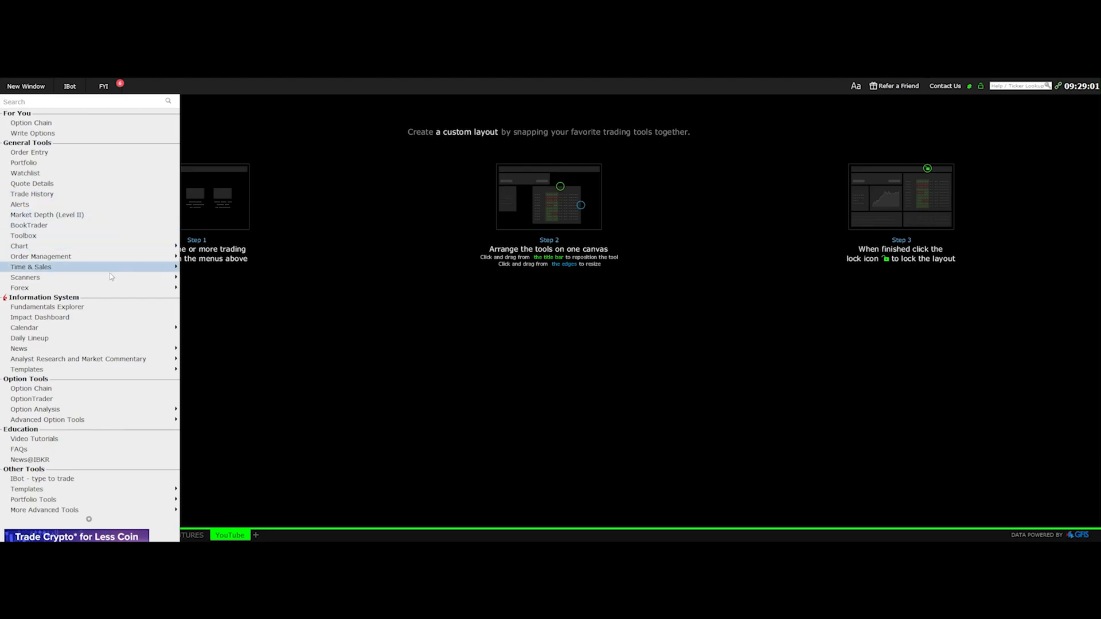
{"action": "mouse_move", "coordinate": [110, 276]}
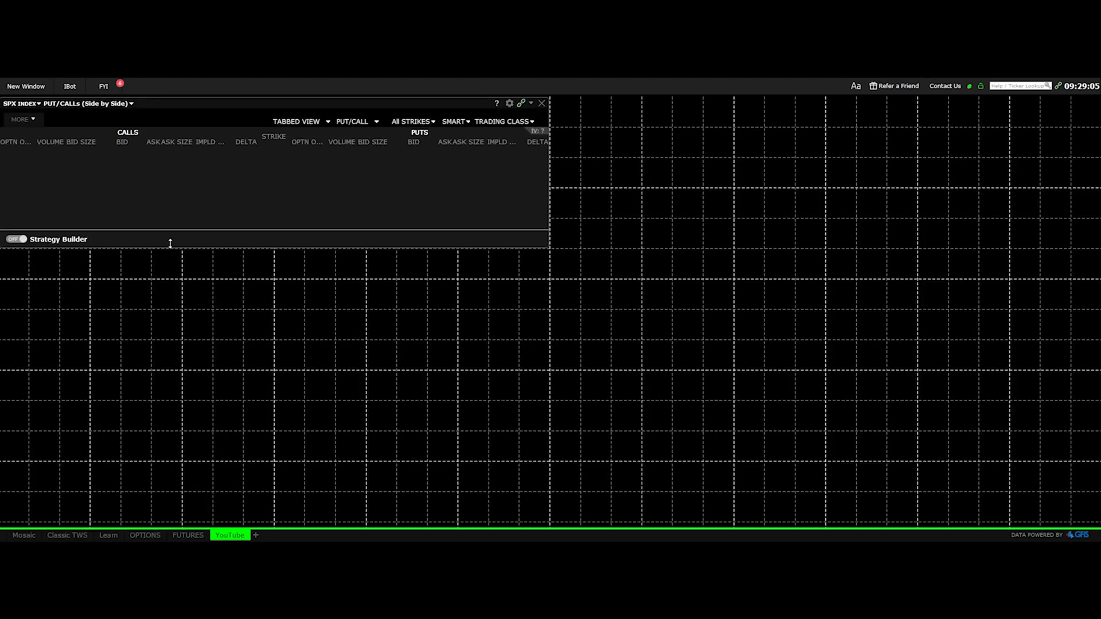
{"action": "mouse_move", "coordinate": [549, 254]}
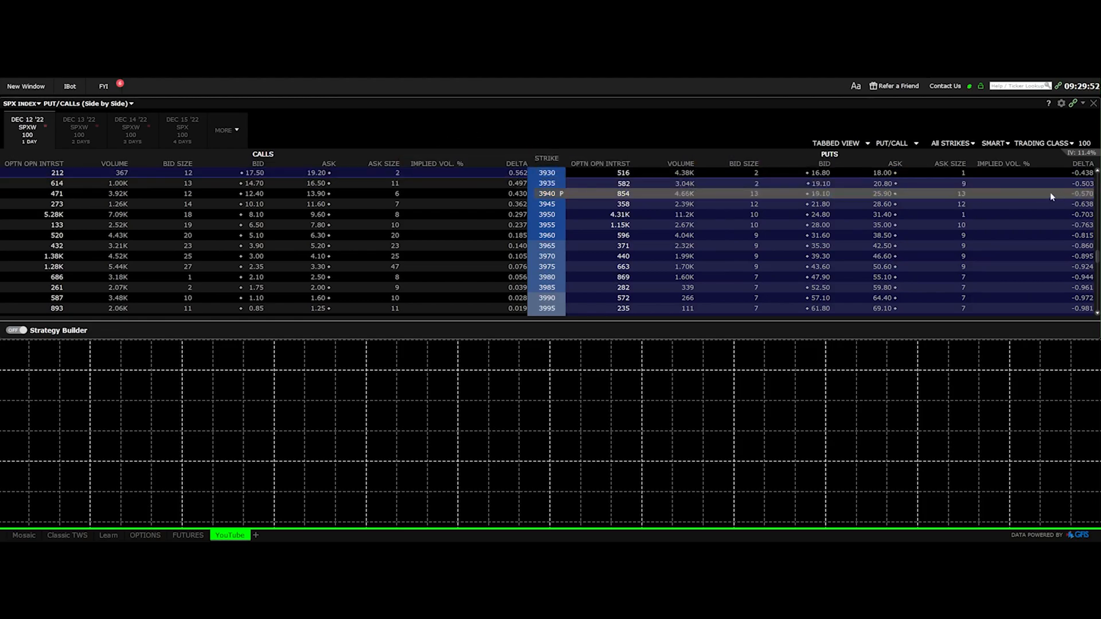
{"action": "mouse_move", "coordinate": [743, 246]}
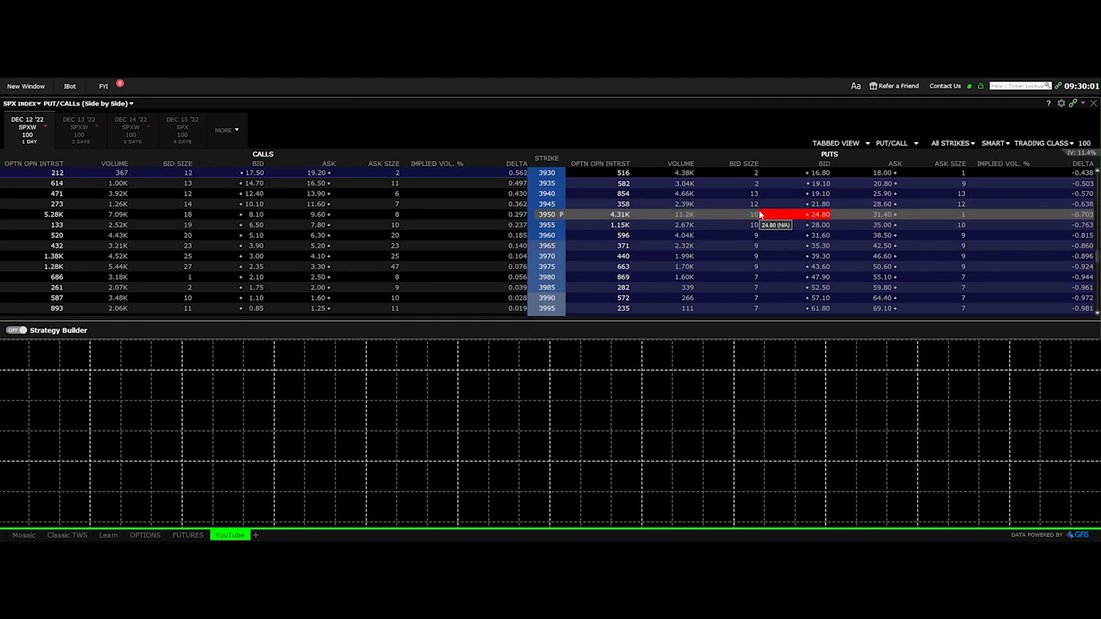
{"action": "mouse_move", "coordinate": [652, 356]}
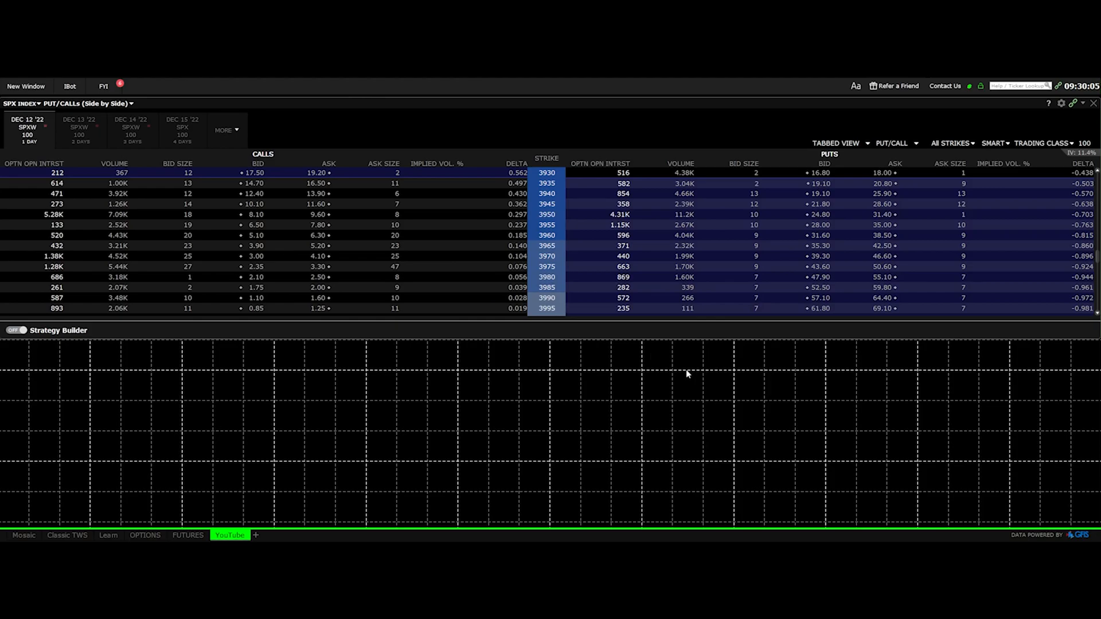
Add an Order Entry panel for SPX Index below the option chain
{"action": "left_click", "coordinate": [26, 86]}
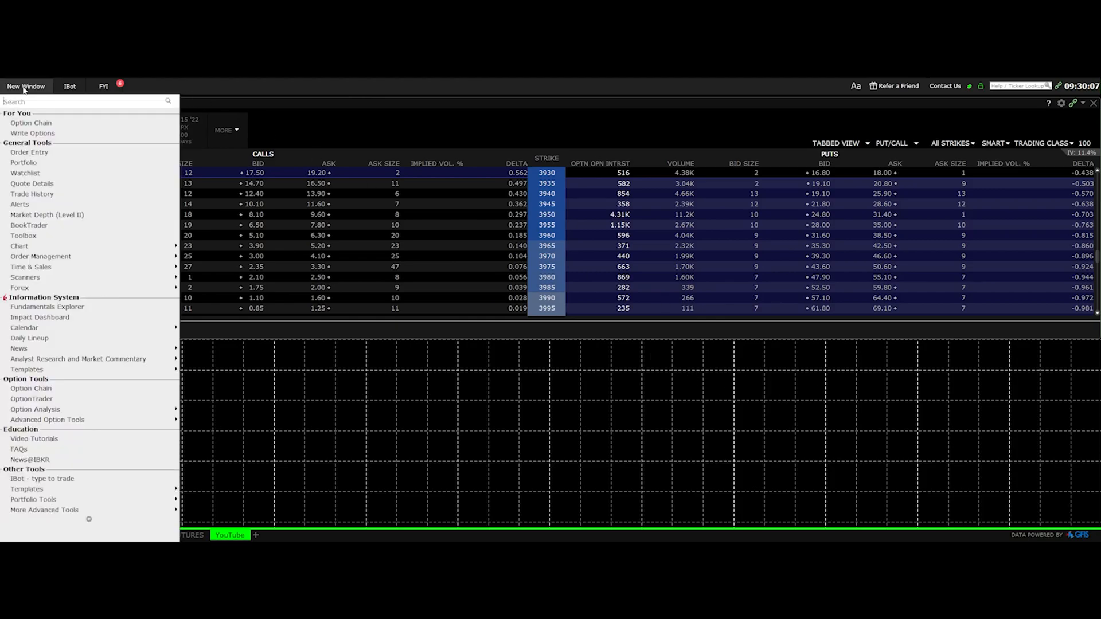
{"action": "mouse_move", "coordinate": [30, 152]}
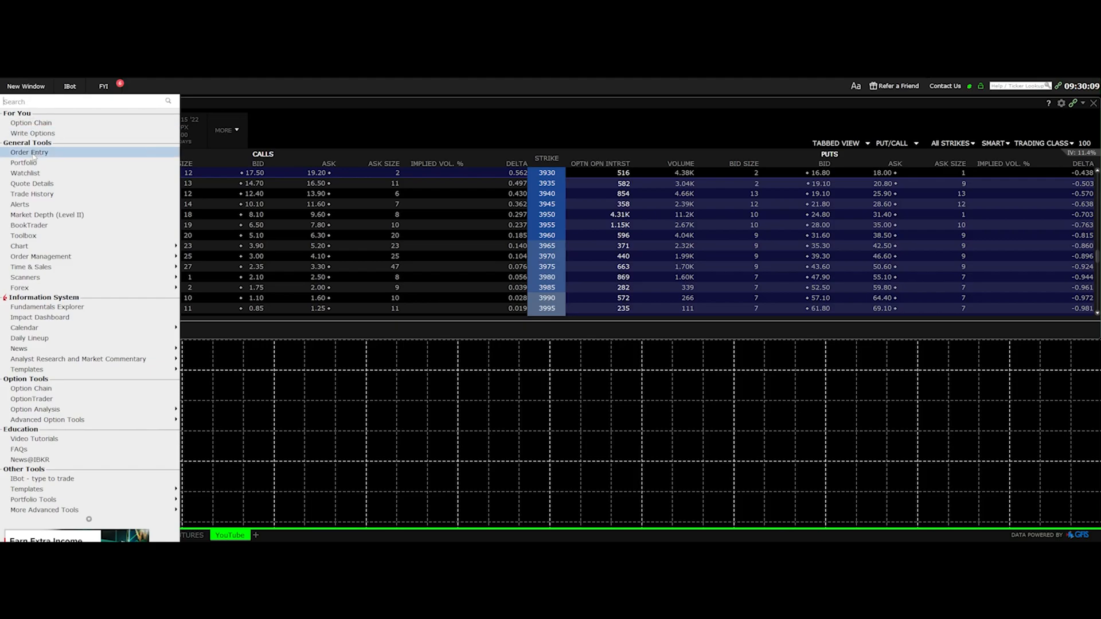
{"action": "left_click", "coordinate": [30, 152]}
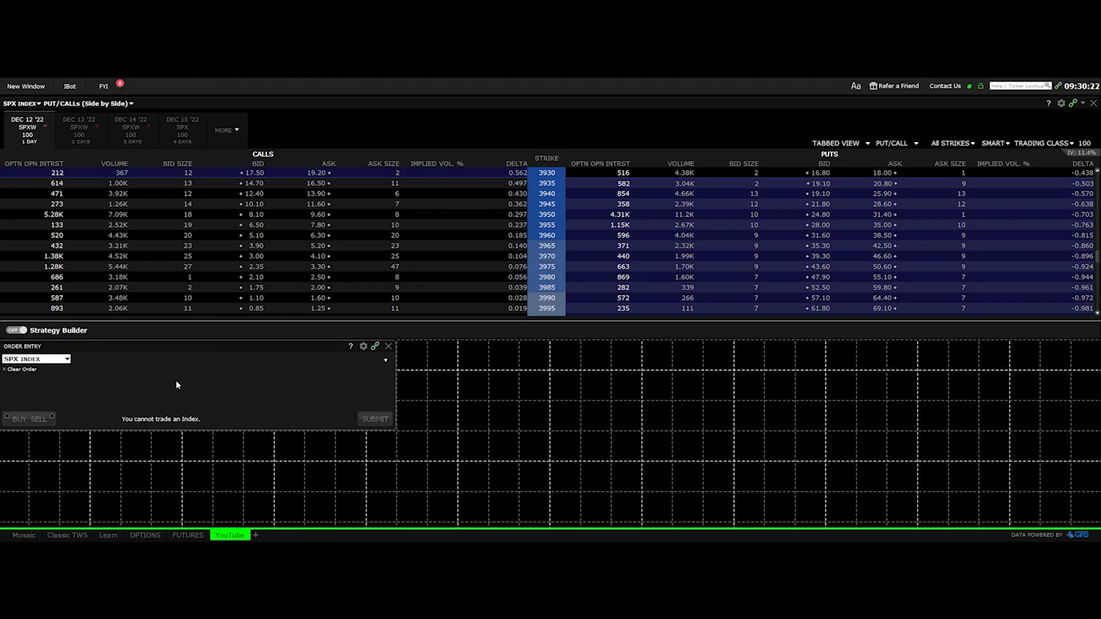
{"action": "mouse_move", "coordinate": [208, 390]}
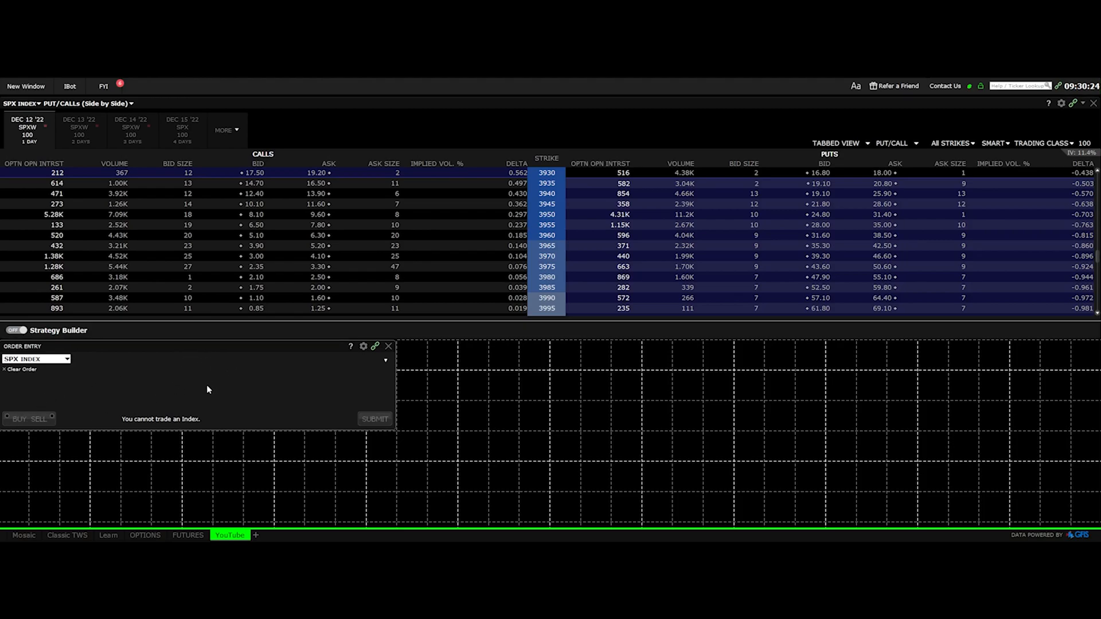
{"action": "mouse_move", "coordinate": [216, 488]}
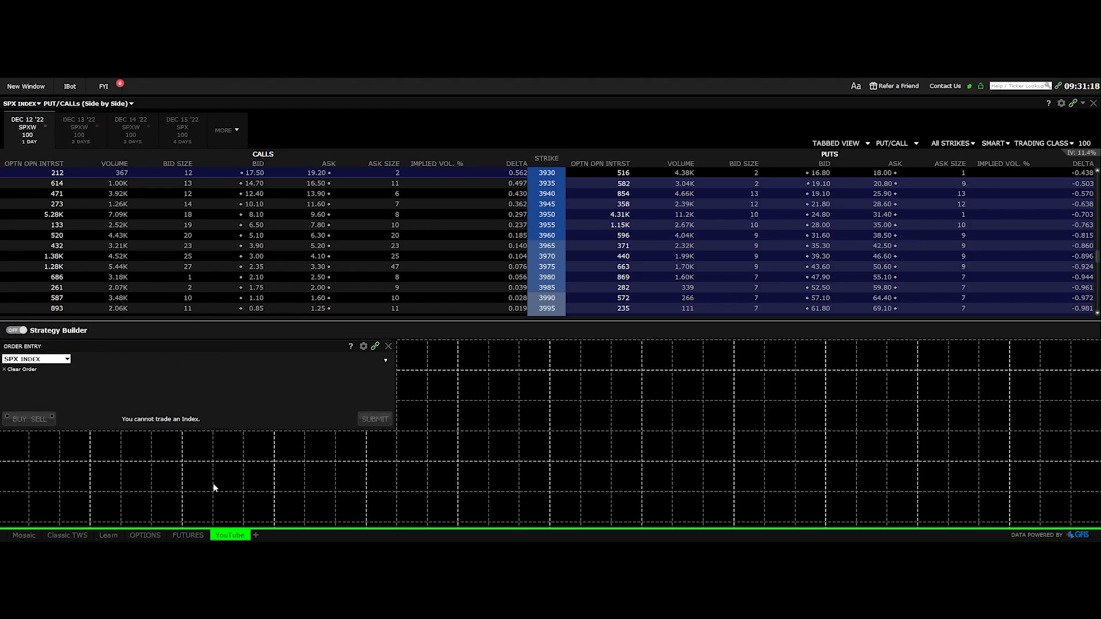
{"action": "mouse_move", "coordinate": [383, 436]}
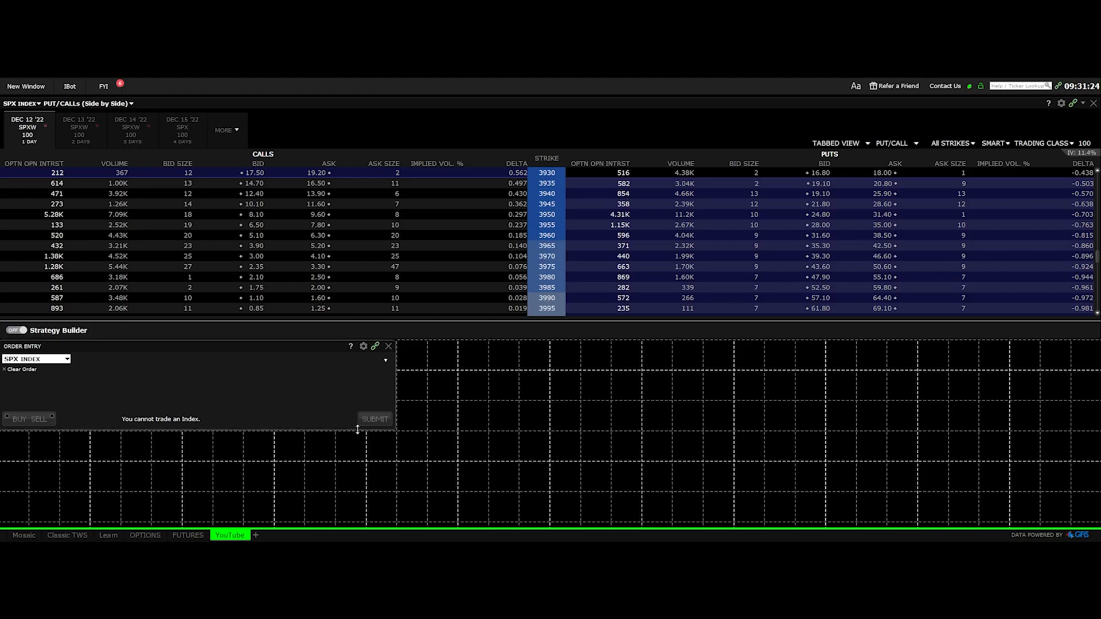
Add an orders panel to the YouTube layout
{"action": "left_click", "coordinate": [26, 86]}
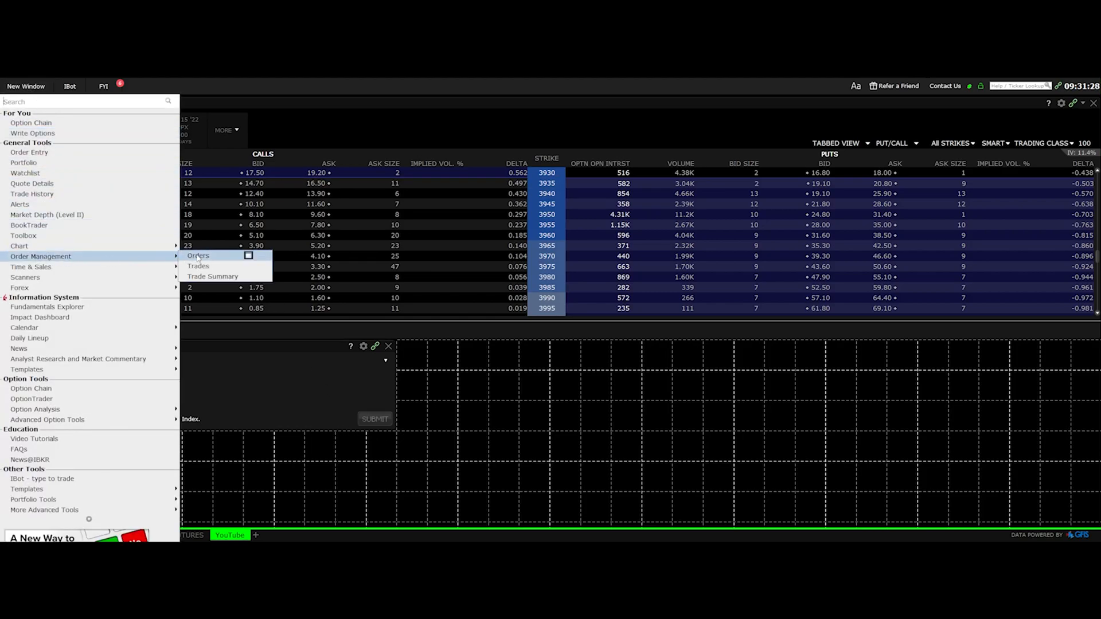
{"action": "left_click", "coordinate": [199, 255]}
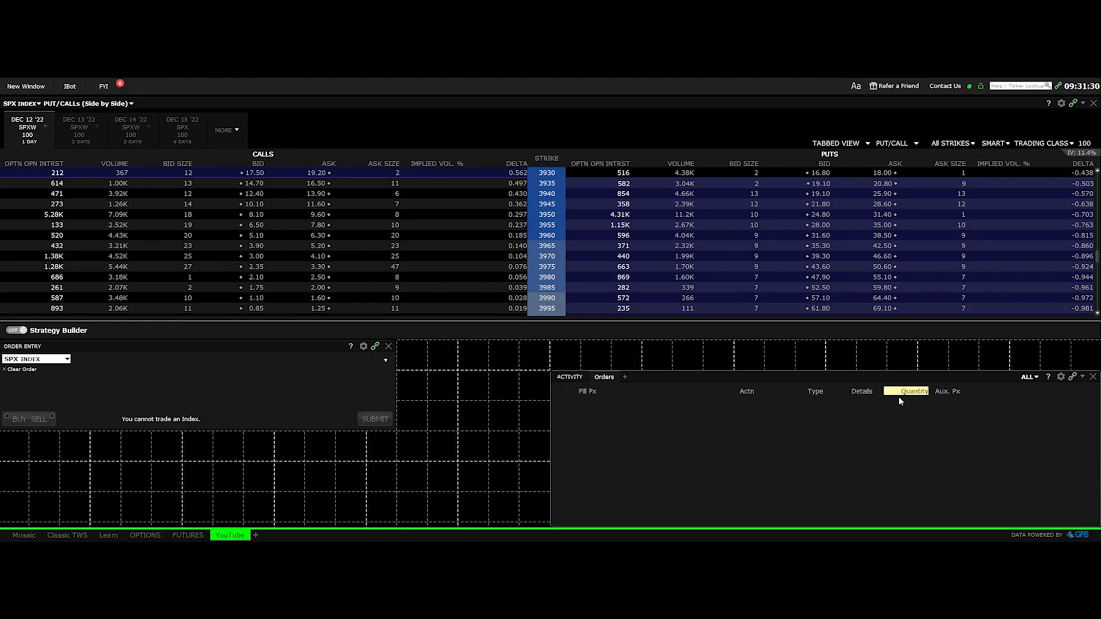
{"action": "mouse_move", "coordinate": [324, 282]}
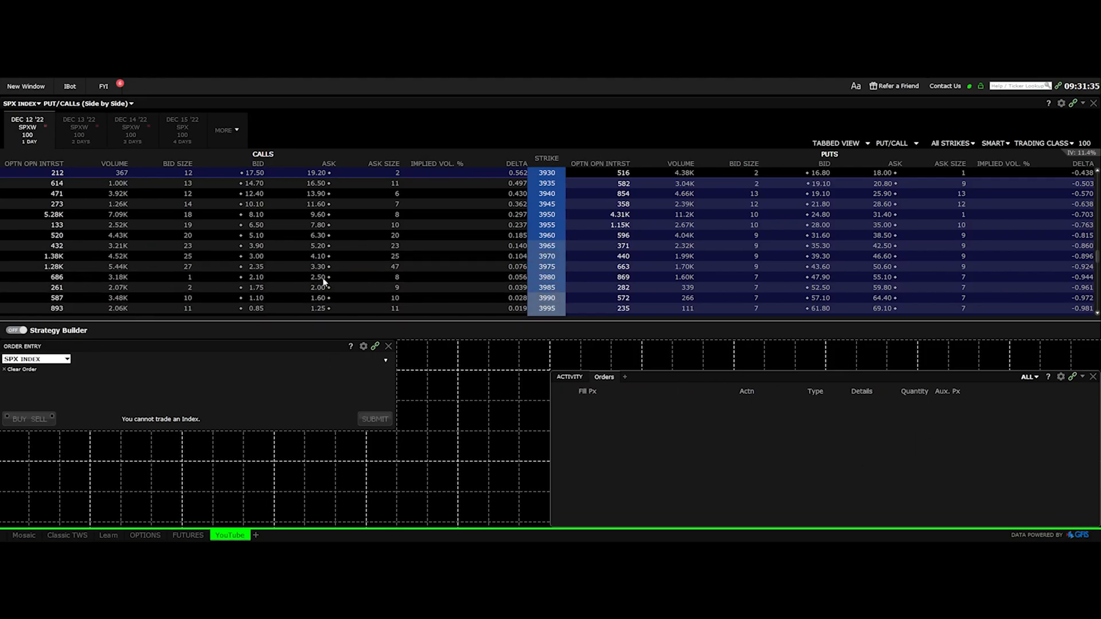
{"action": "mouse_move", "coordinate": [818, 417]}
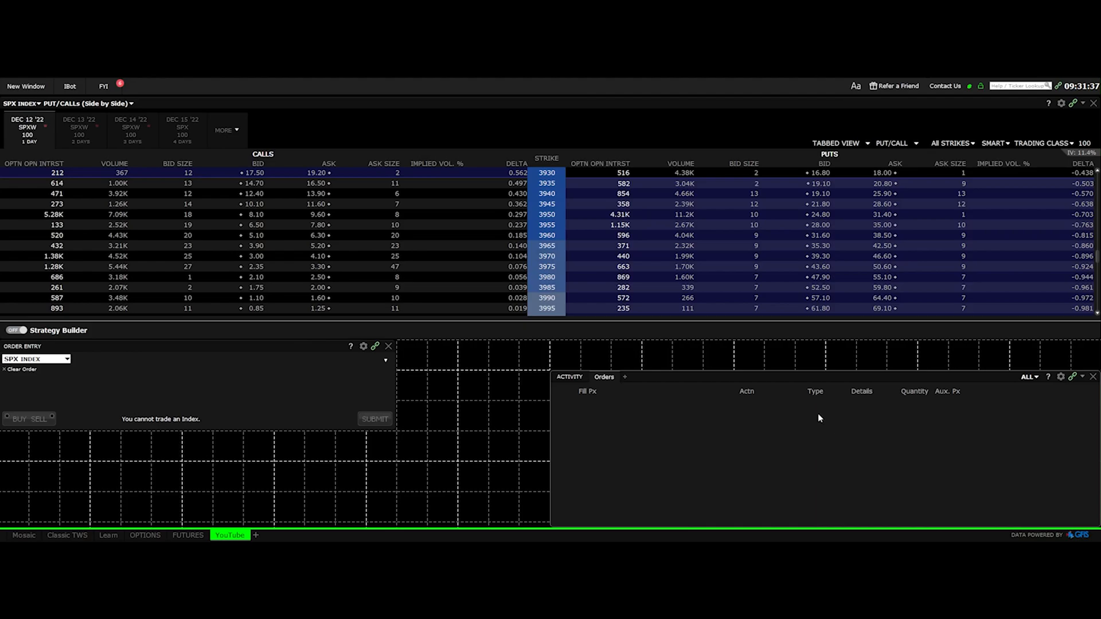
{"action": "mouse_move", "coordinate": [828, 439]}
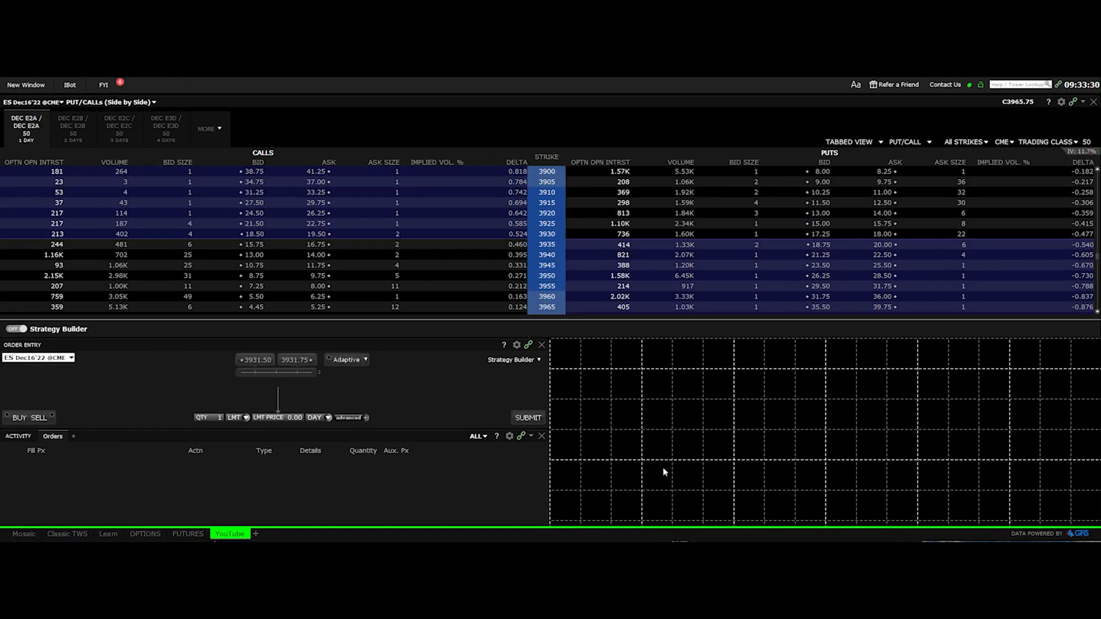
{"action": "mouse_move", "coordinate": [626, 377]}
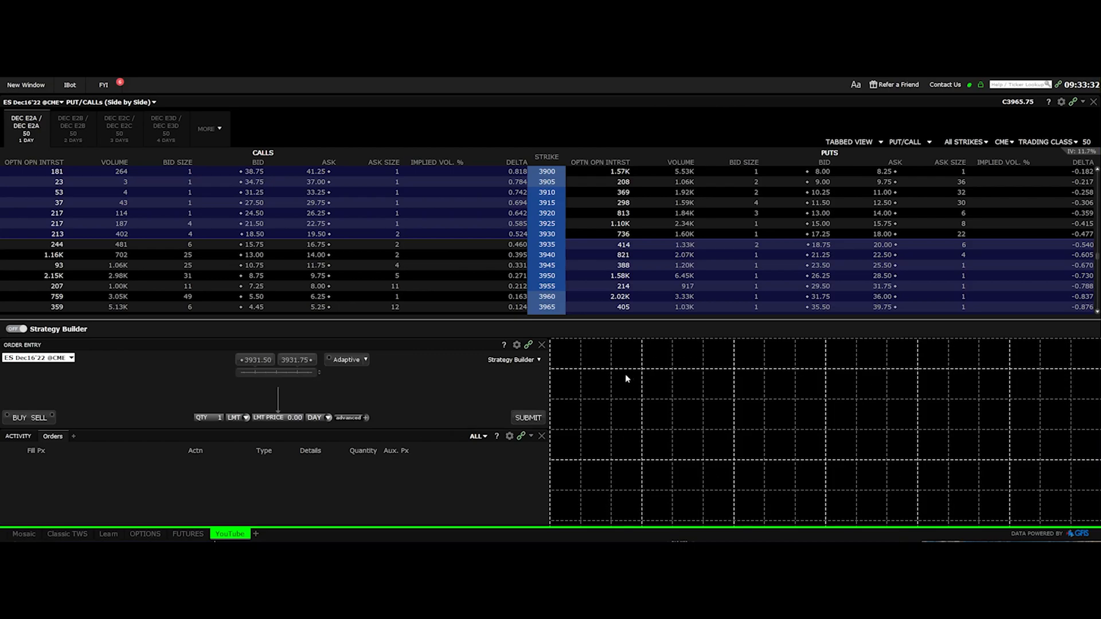
{"action": "mouse_move", "coordinate": [776, 470]}
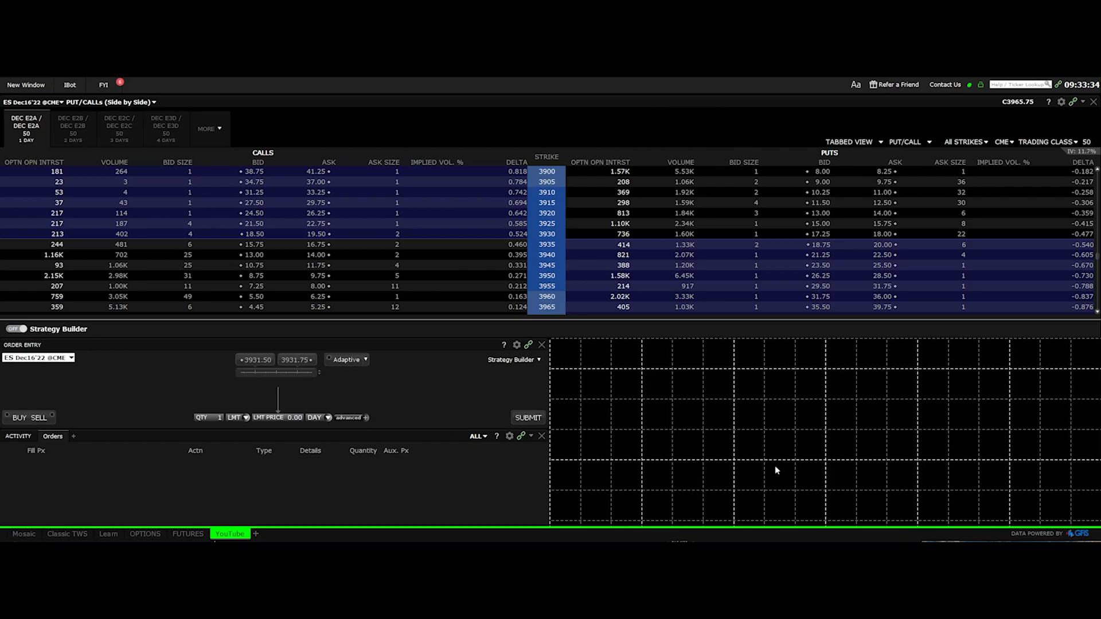
{"action": "mouse_move", "coordinate": [613, 483]}
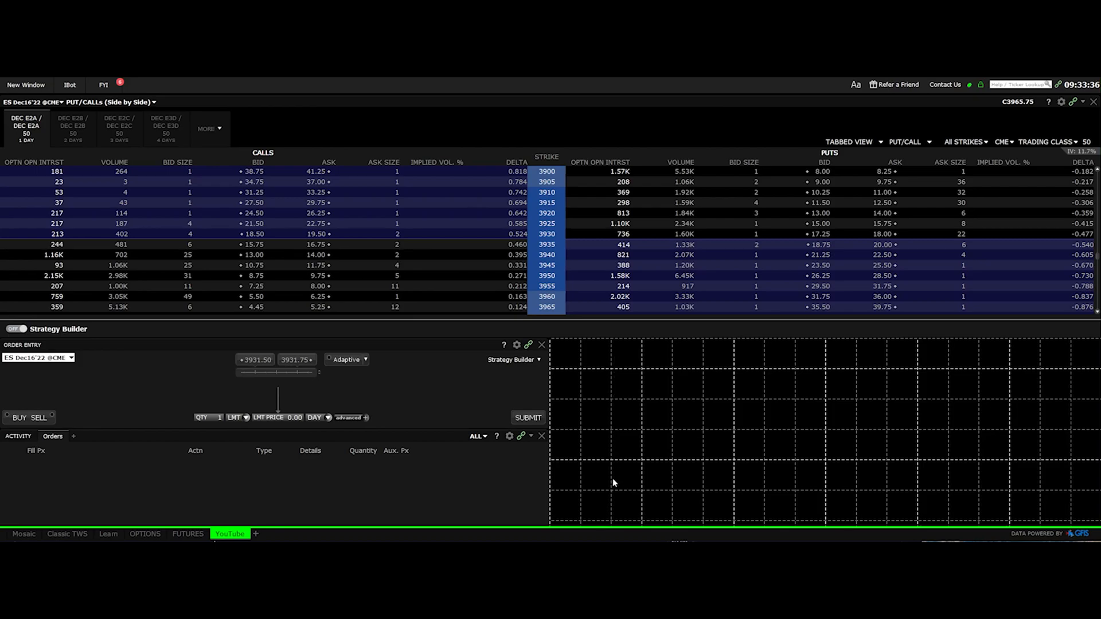
{"action": "mouse_move", "coordinate": [701, 368]}
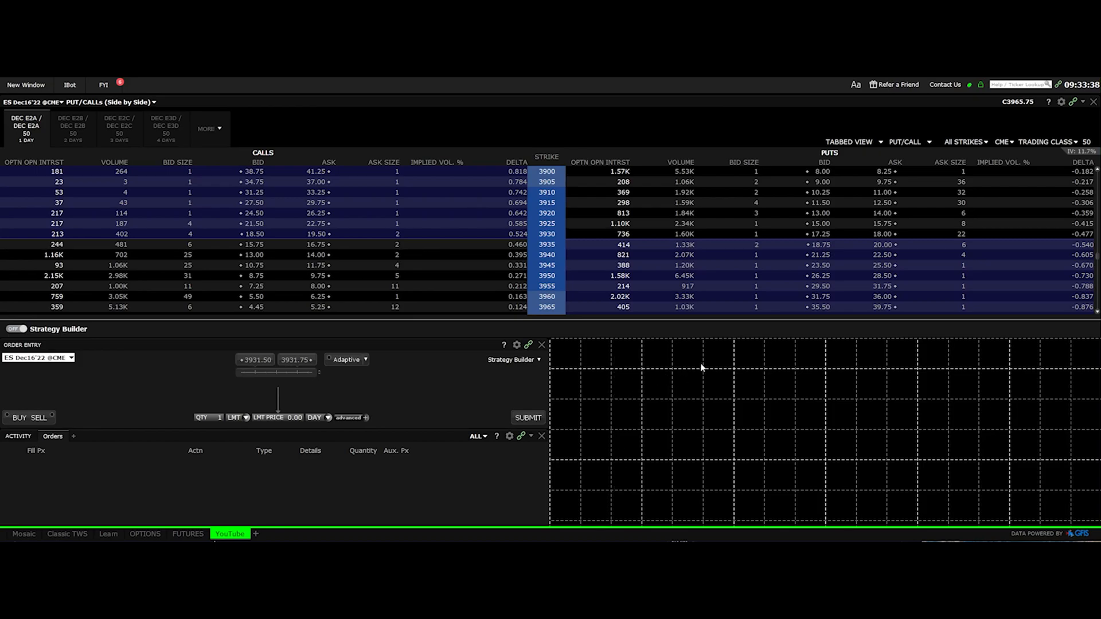
{"action": "mouse_move", "coordinate": [749, 407]}
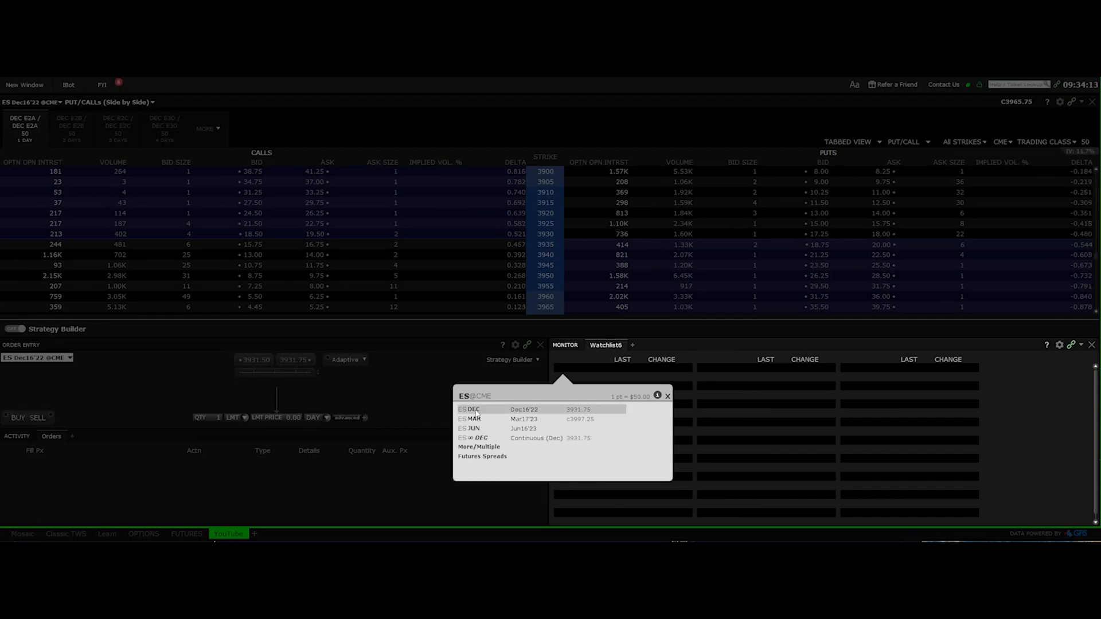
Fill the watchlist with the ES Dec16'22 future and the SPX index
{"action": "left_click", "coordinate": [524, 409]}
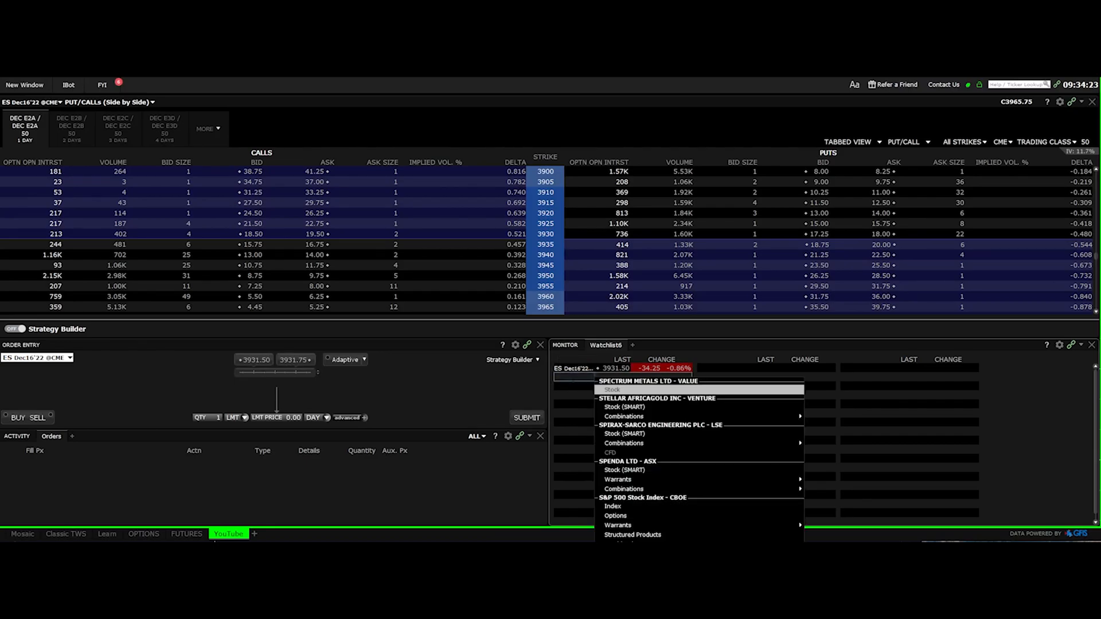
{"action": "mouse_move", "coordinate": [612, 505]}
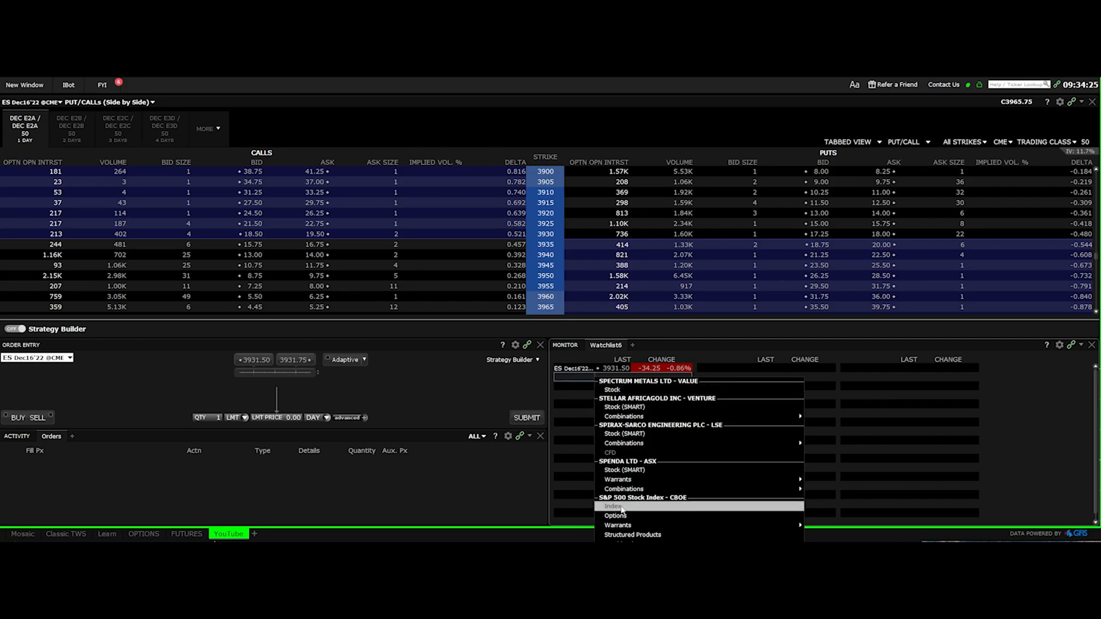
{"action": "left_click", "coordinate": [614, 505]}
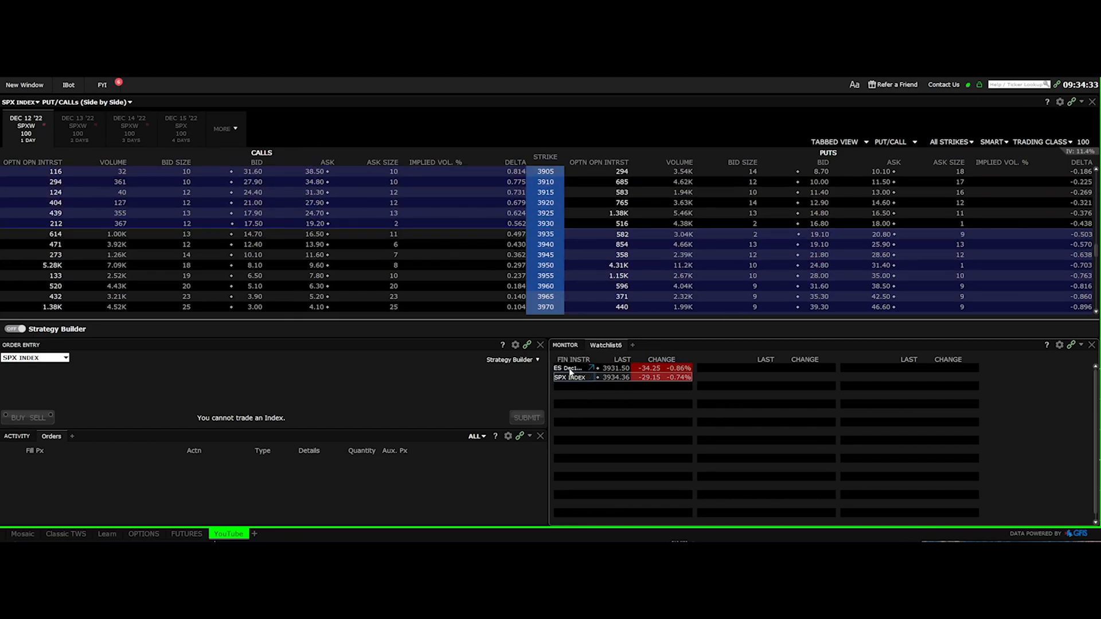
{"action": "left_click", "coordinate": [568, 367]}
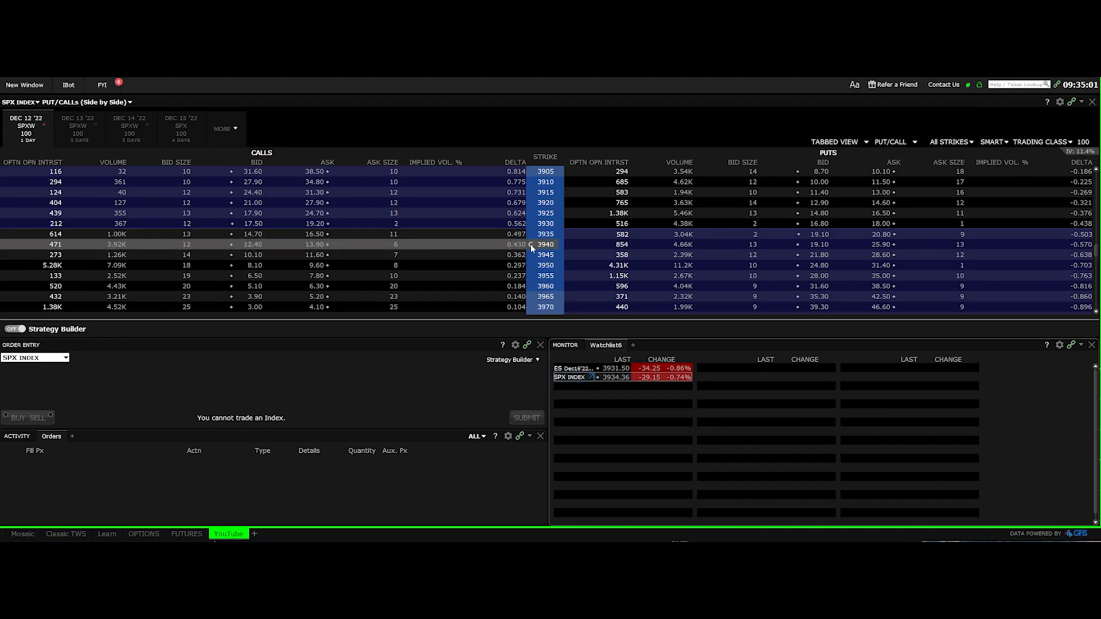
{"action": "mouse_move", "coordinate": [969, 392]}
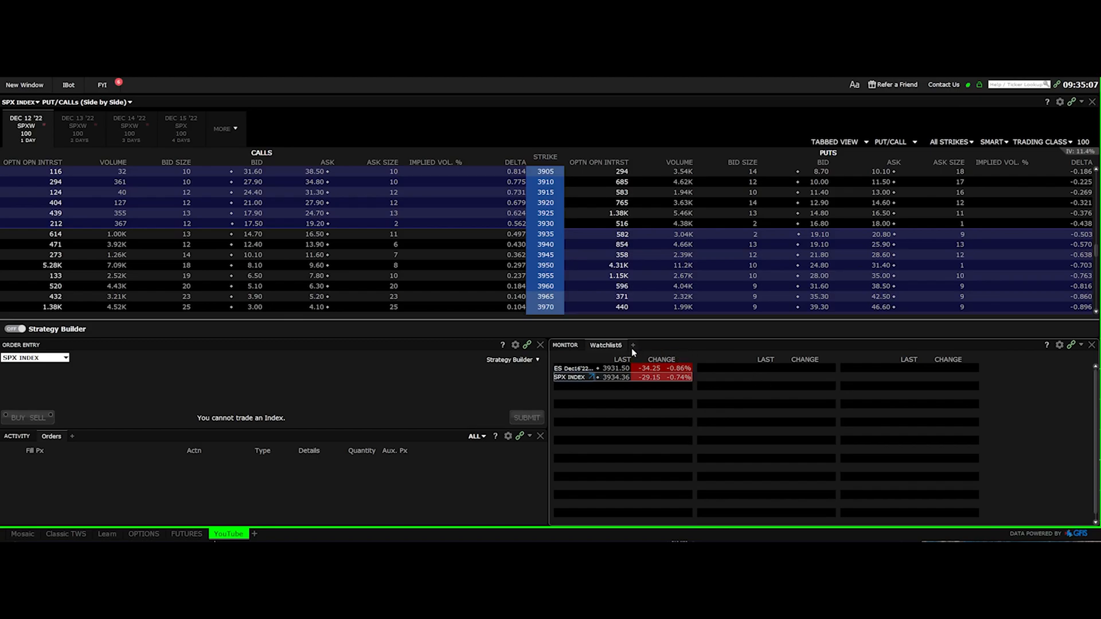
{"action": "left_click", "coordinate": [633, 345]}
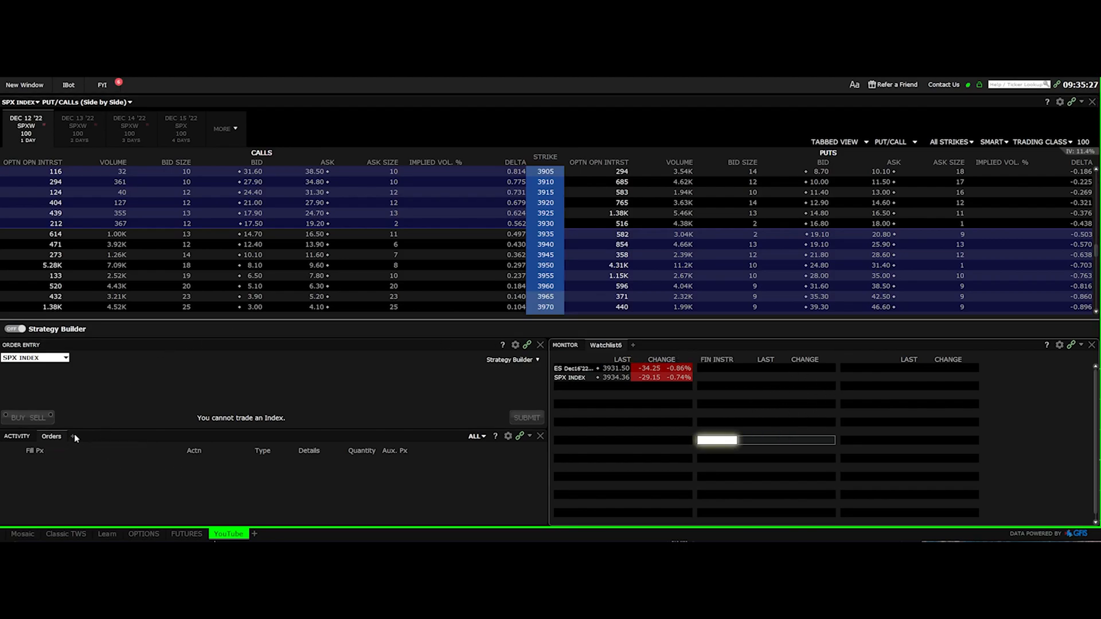
{"action": "left_click", "coordinate": [65, 436]}
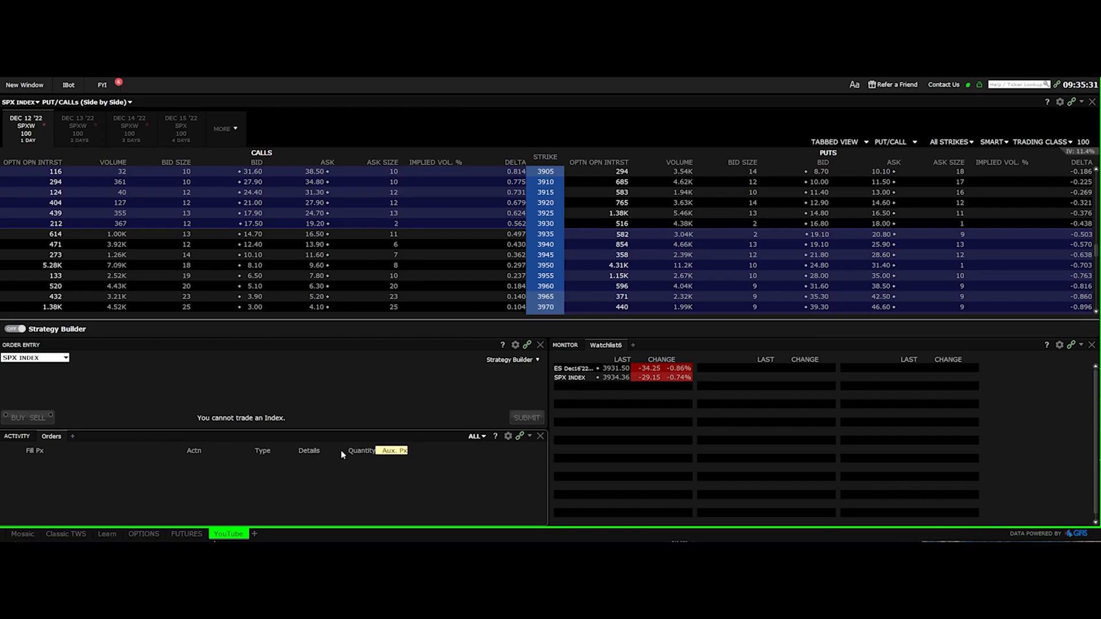
{"action": "mouse_move", "coordinate": [119, 491]}
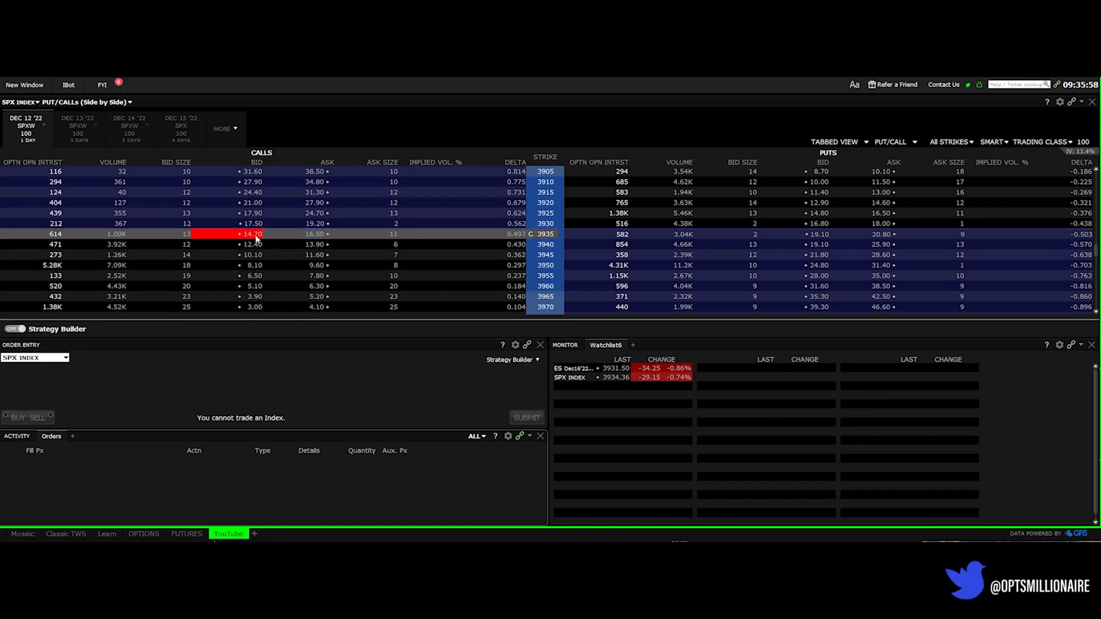
Build a buy of 1 SPXW Dec 12 '22 3935 call at the 16.50 ask, limit DAY
{"action": "left_click", "coordinate": [252, 234]}
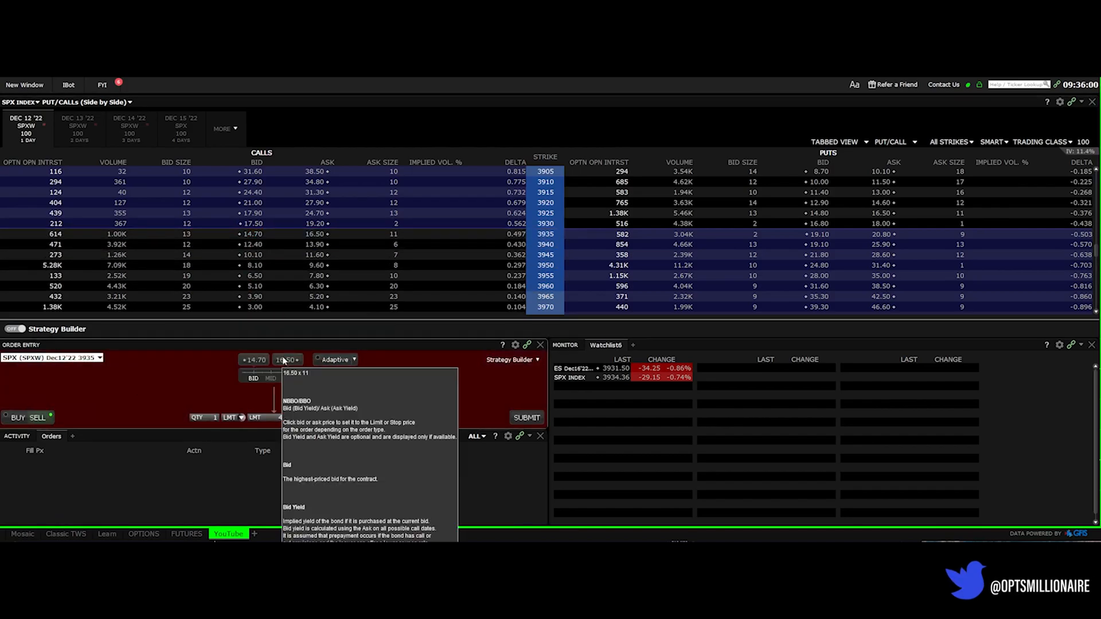
{"action": "left_click", "coordinate": [286, 359]}
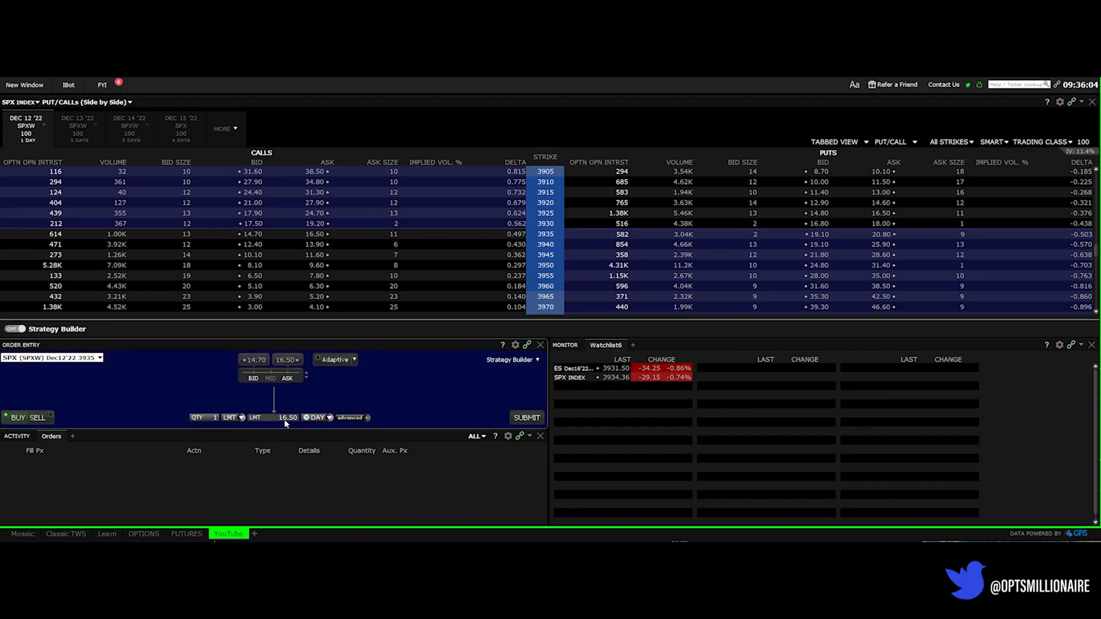
{"action": "left_click", "coordinate": [215, 417]}
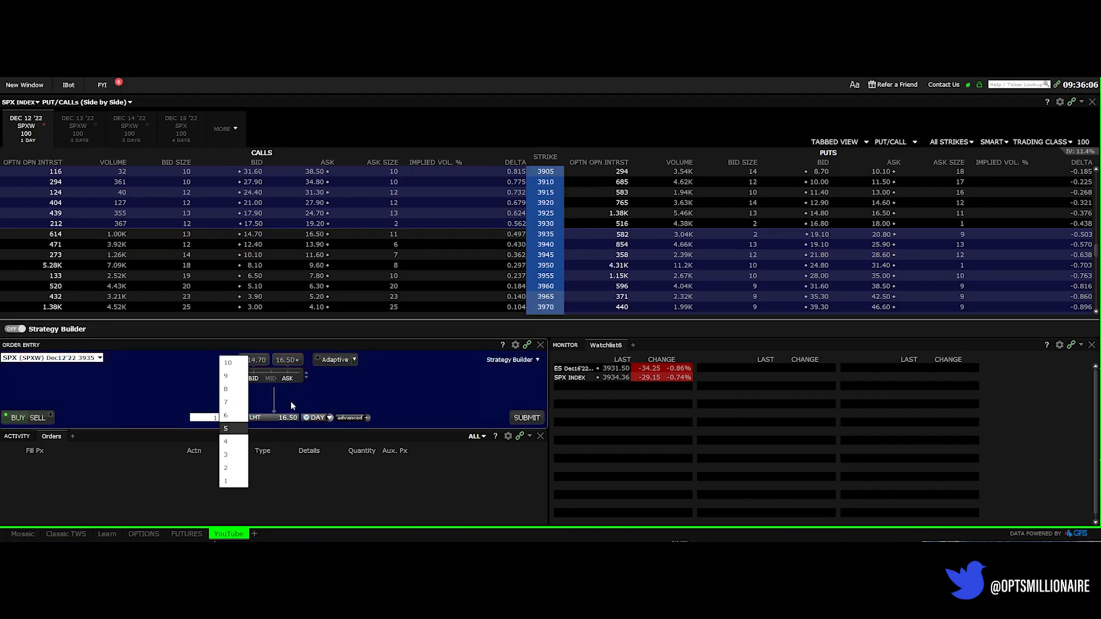
{"action": "left_click", "coordinate": [226, 481]}
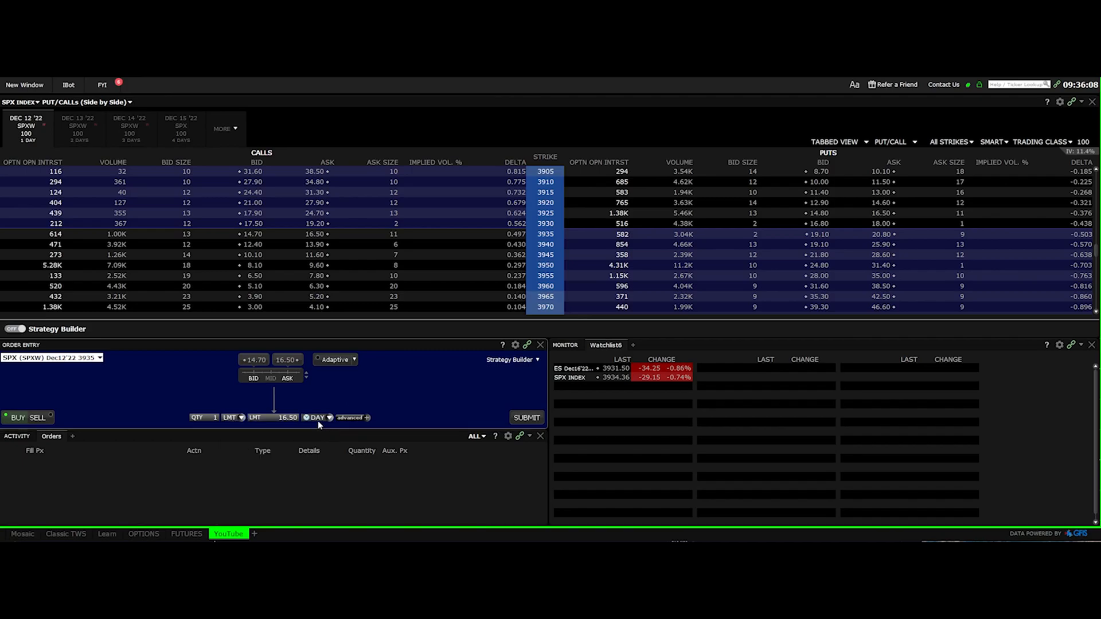
{"action": "left_click", "coordinate": [326, 417]}
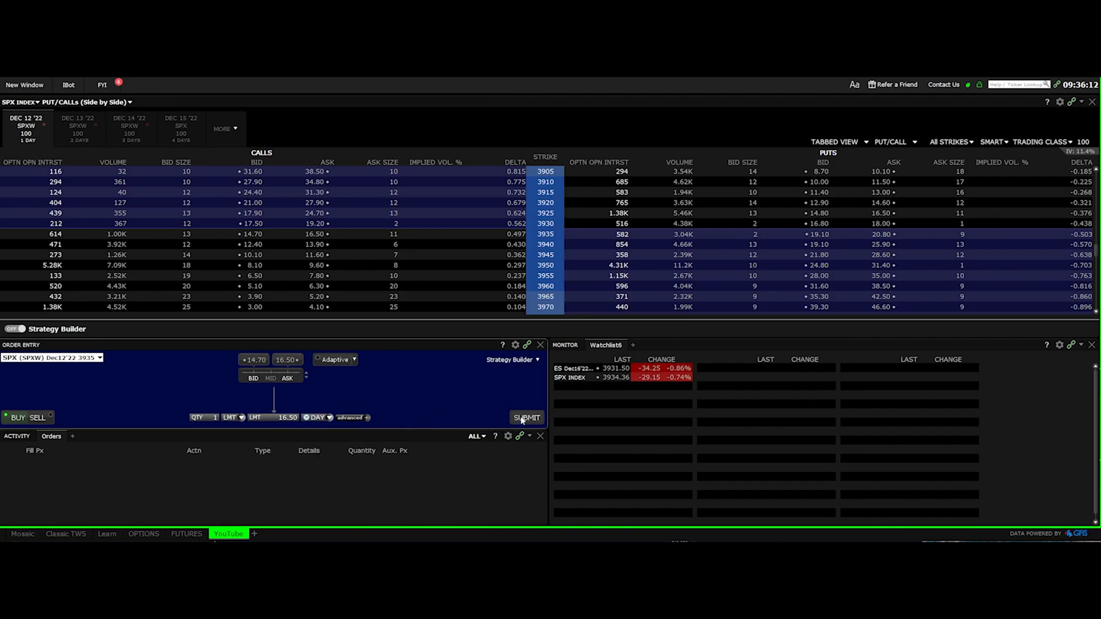
{"action": "mouse_move", "coordinate": [290, 478]}
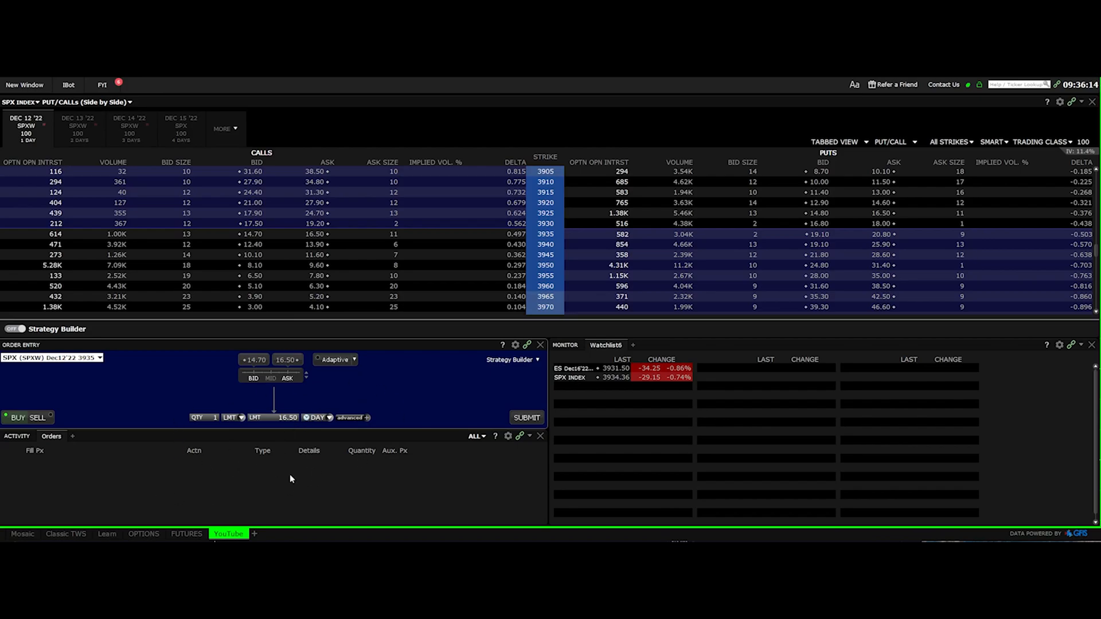
{"action": "mouse_move", "coordinate": [365, 466]}
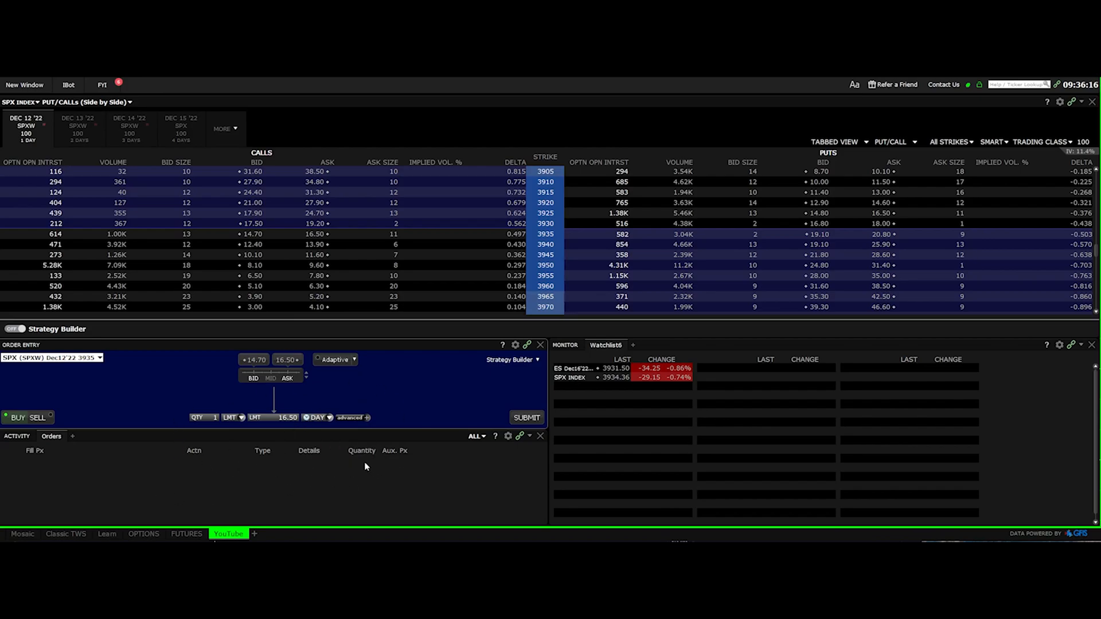
{"action": "mouse_move", "coordinate": [404, 465]}
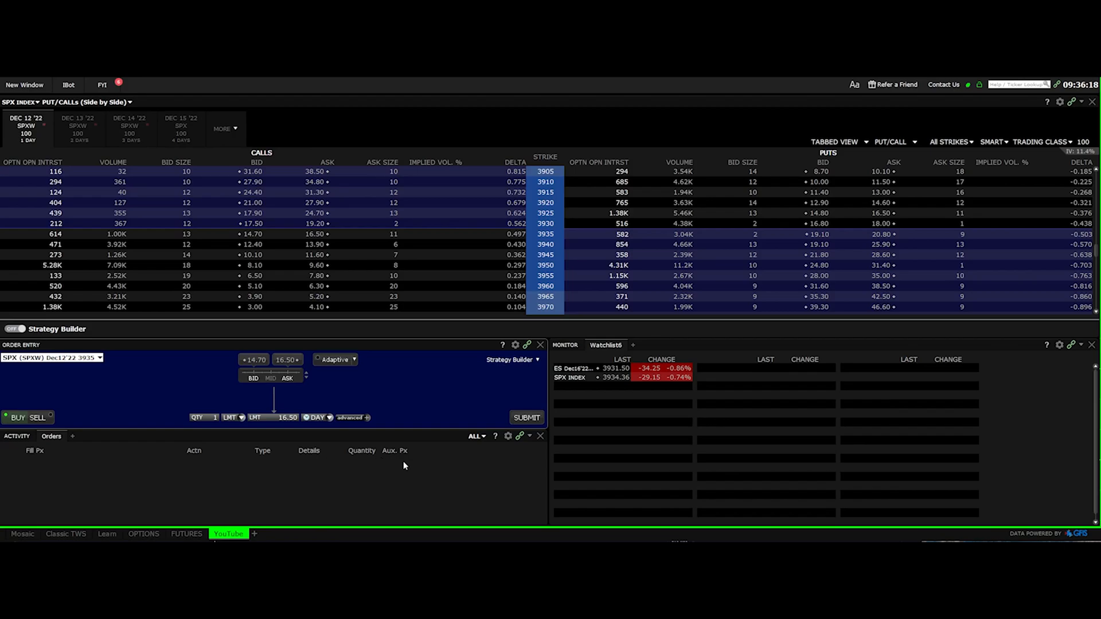
{"action": "mouse_move", "coordinate": [371, 466]}
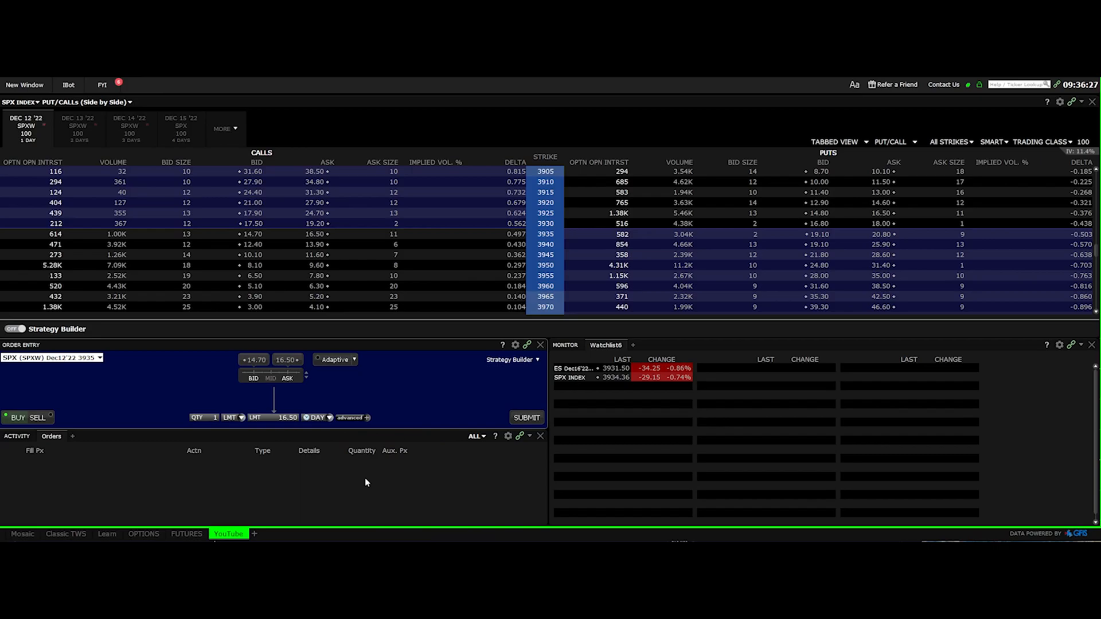
{"action": "mouse_move", "coordinate": [554, 265]}
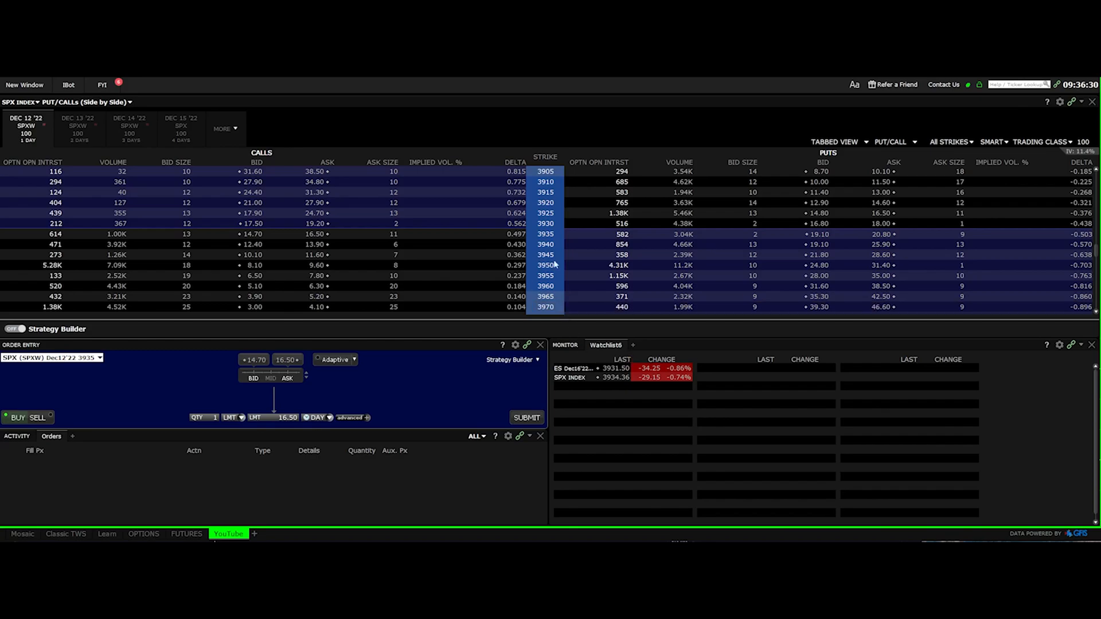
{"action": "mouse_move", "coordinate": [536, 402]}
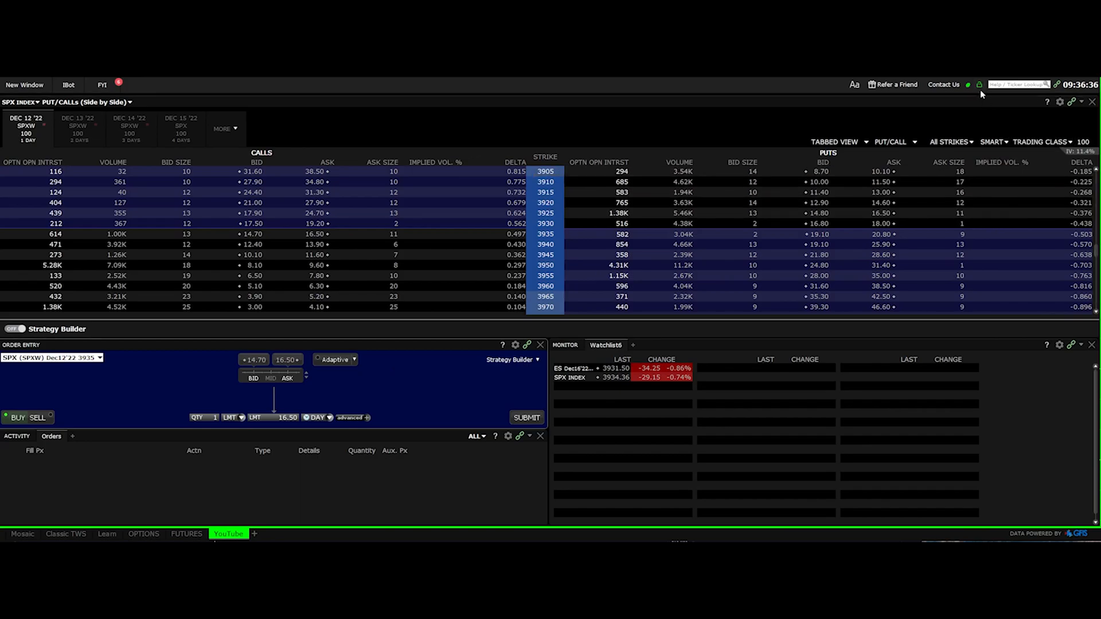
{"action": "mouse_move", "coordinate": [978, 84]}
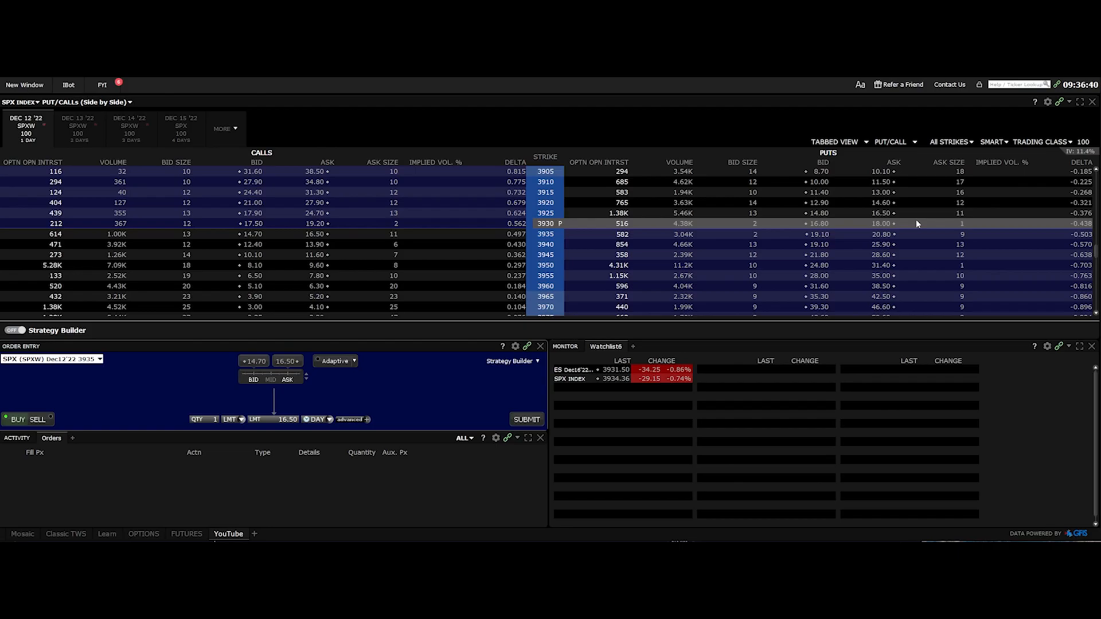
{"action": "mouse_move", "coordinate": [549, 461]}
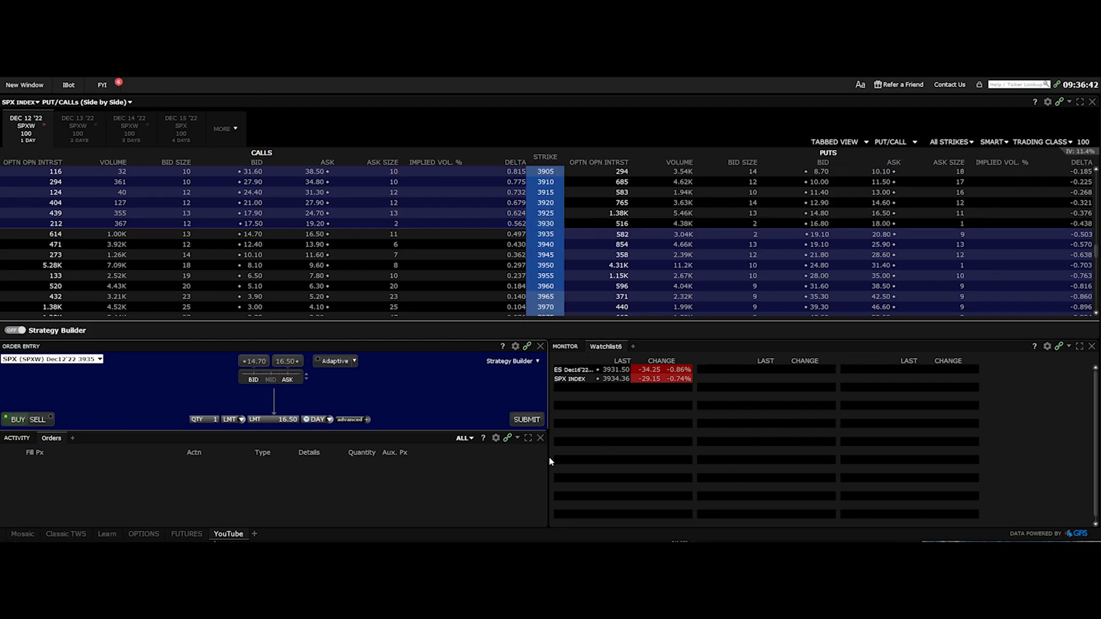
{"action": "mouse_move", "coordinate": [543, 476]}
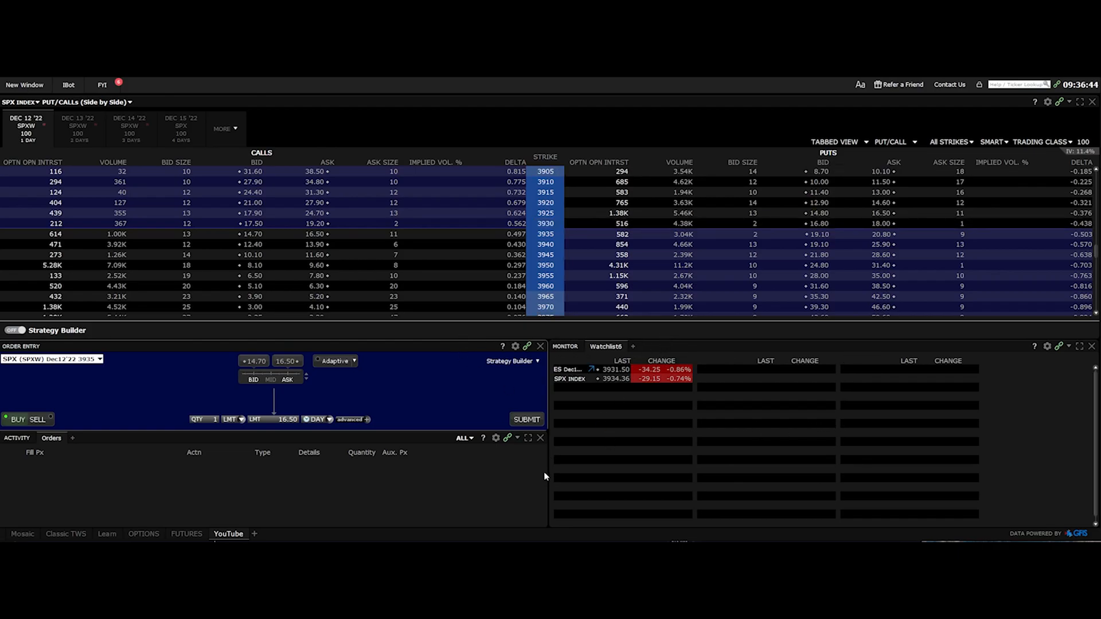
{"action": "mouse_move", "coordinate": [772, 316]}
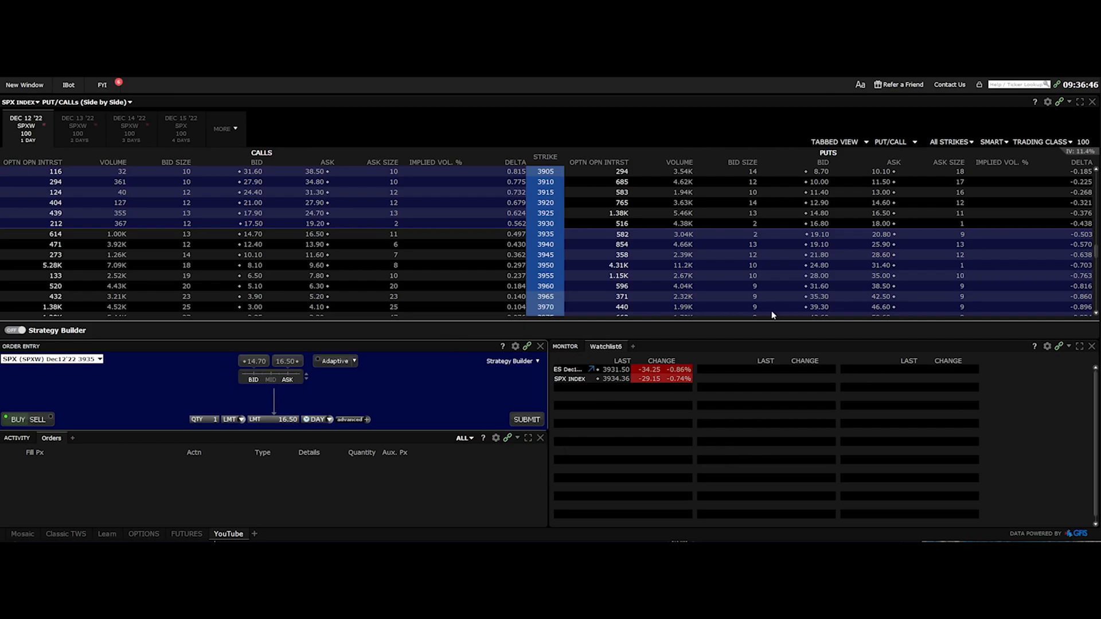
{"action": "mouse_move", "coordinate": [977, 89]}
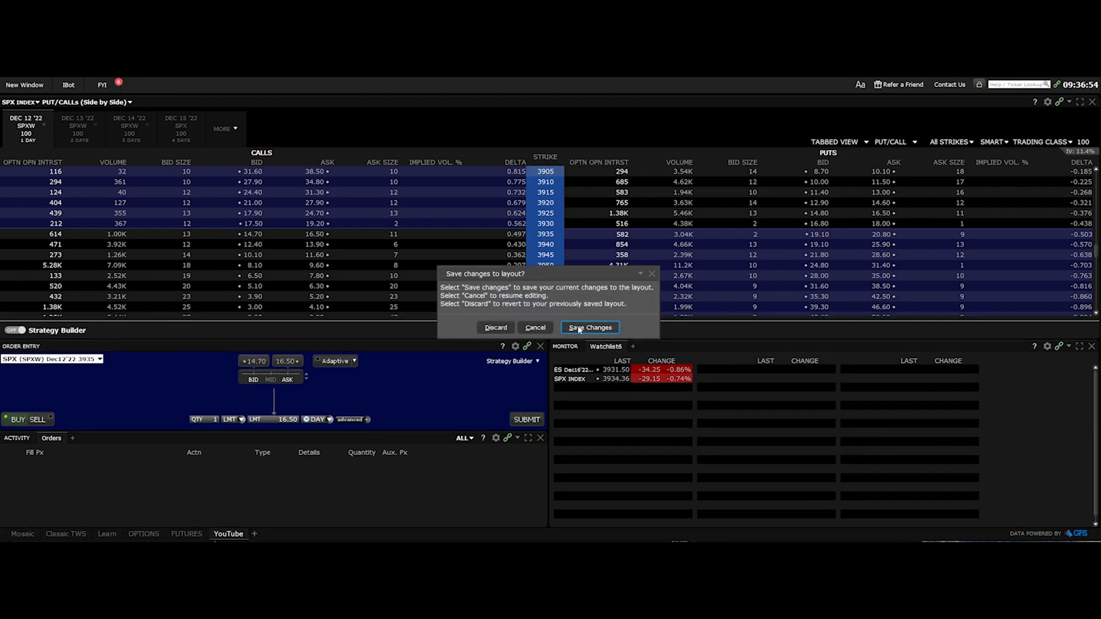
{"action": "left_click", "coordinate": [24, 84]}
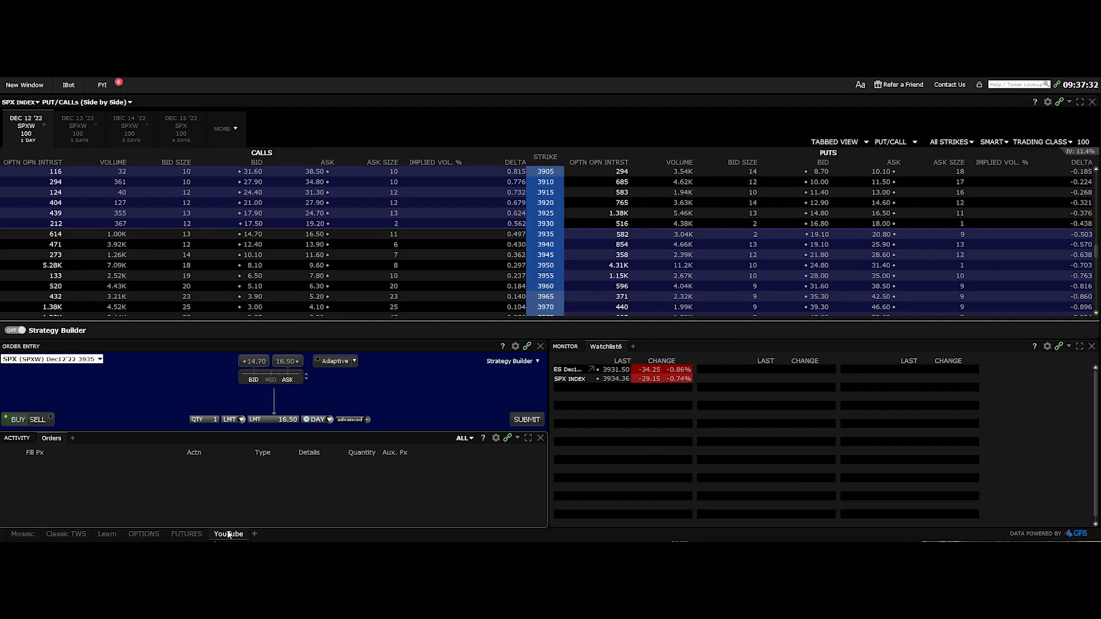
{"action": "mouse_move", "coordinate": [327, 540]}
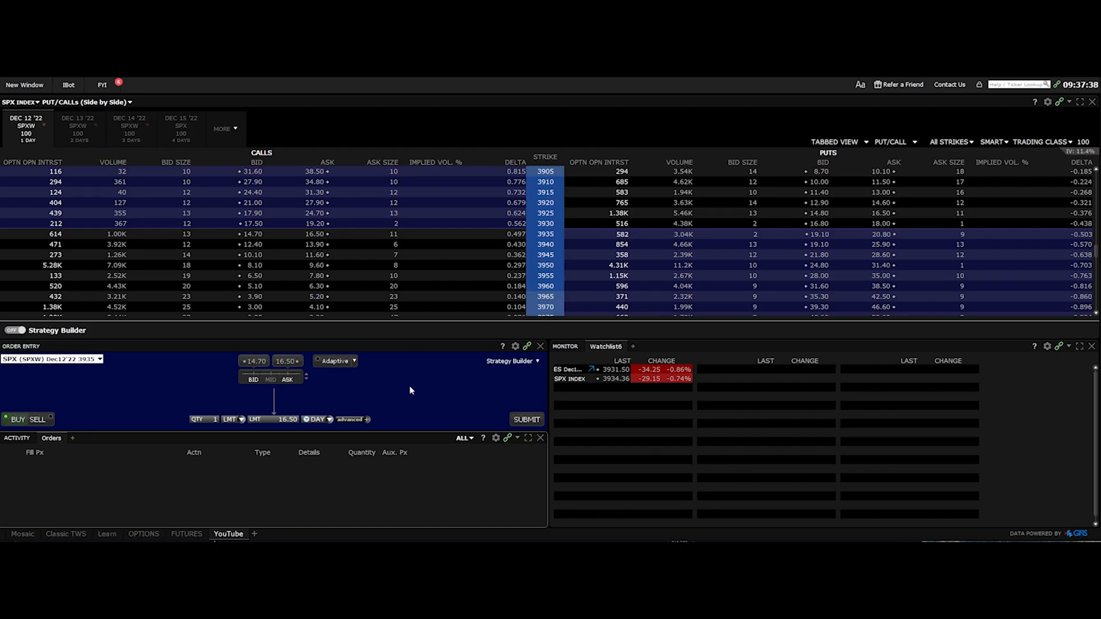
{"action": "mouse_move", "coordinate": [236, 438]}
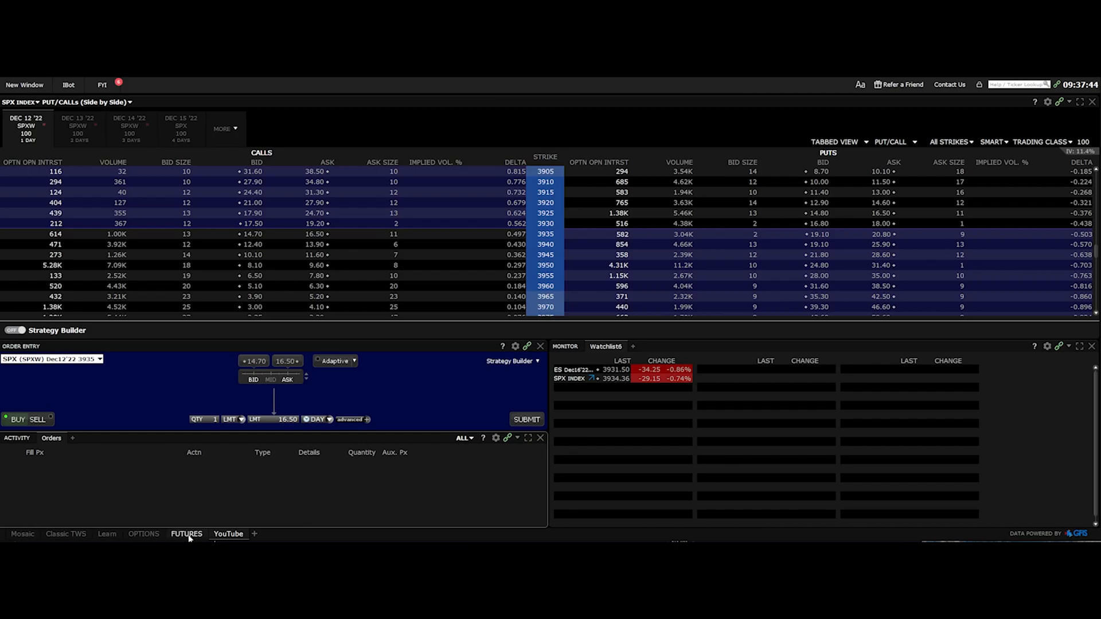
{"action": "mouse_move", "coordinate": [187, 539]}
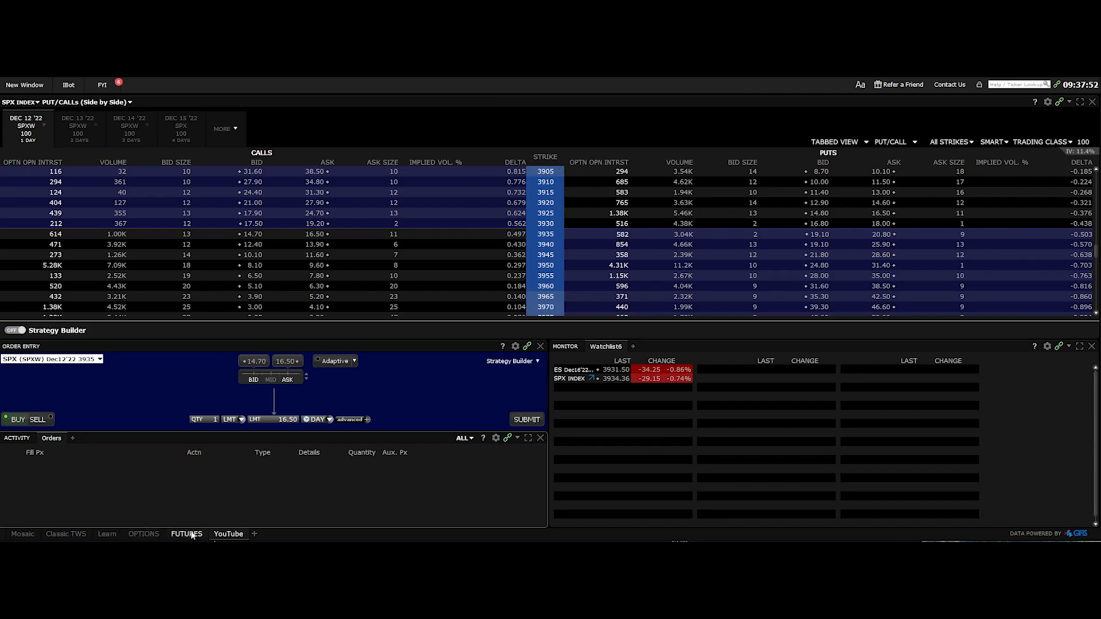
{"action": "mouse_move", "coordinate": [186, 533]}
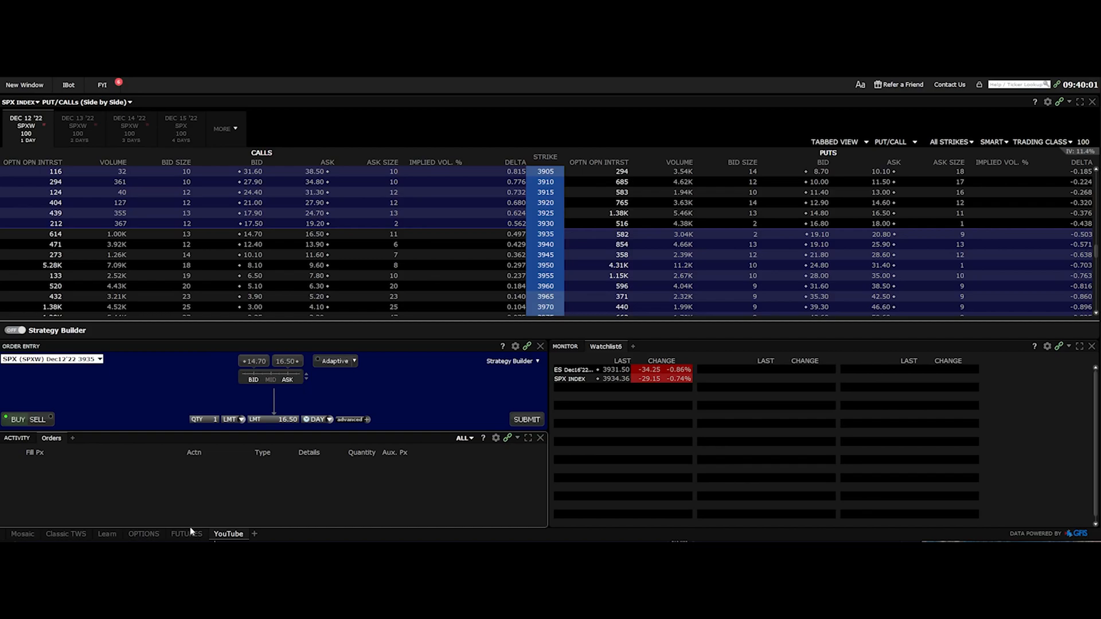
{"action": "mouse_move", "coordinate": [83, 318]}
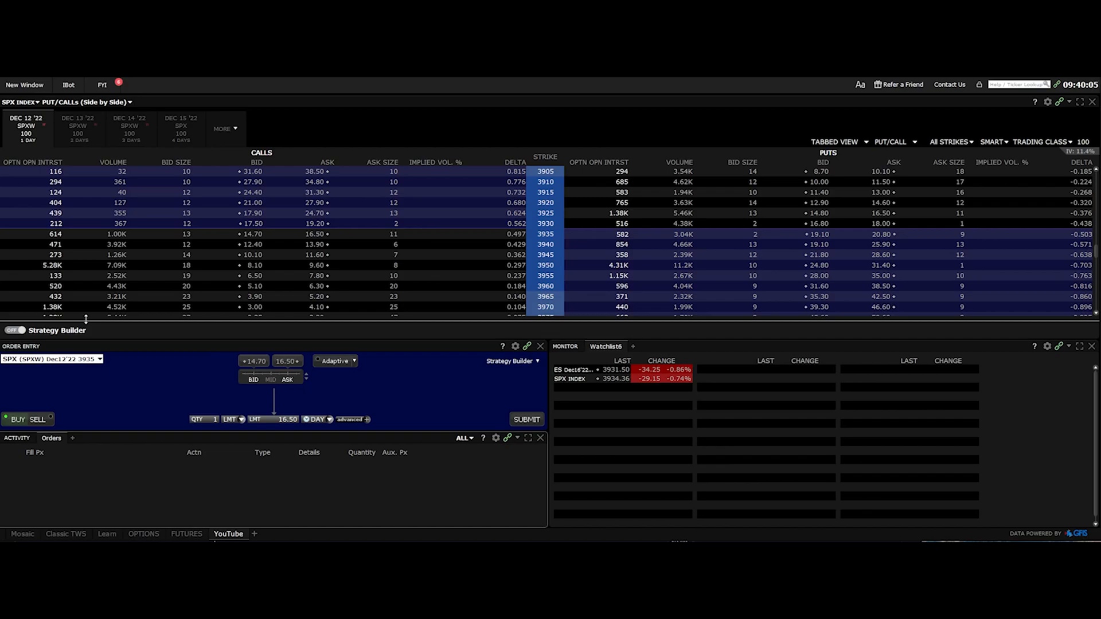